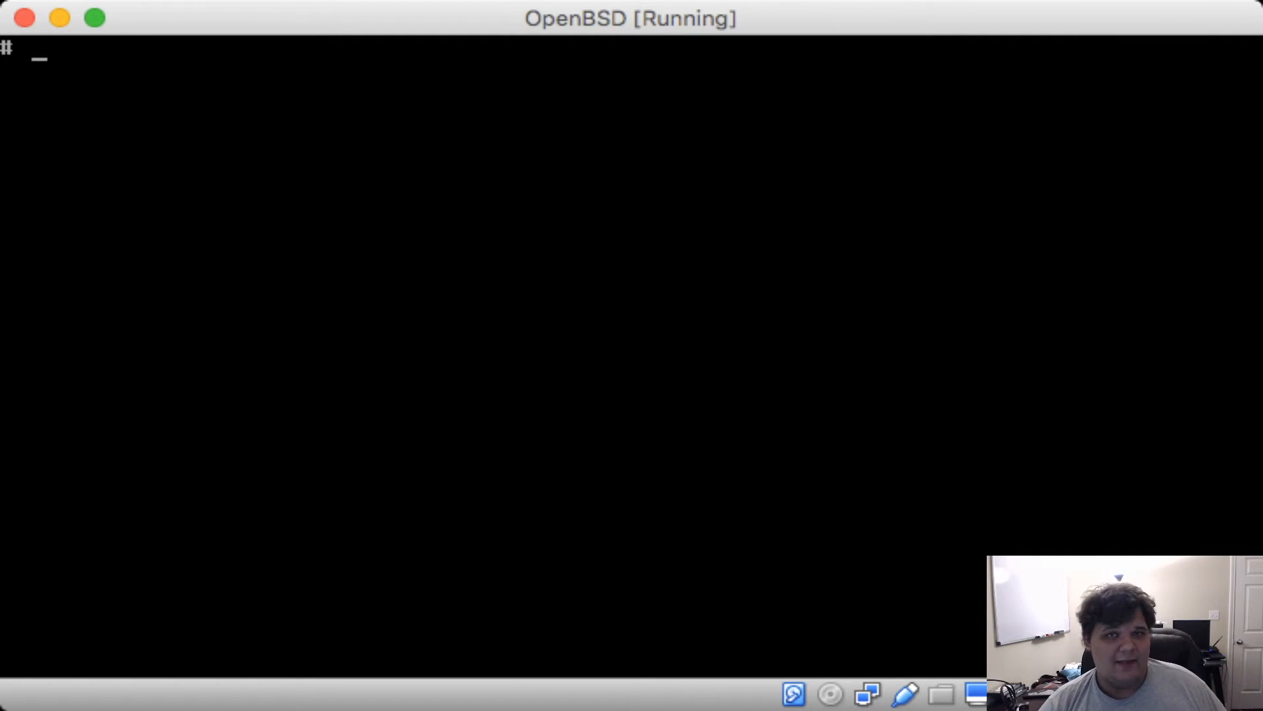
# Enable pf, dhcpd and unbound at boot with rcctl enable for each service
pyautogui.write('rc')
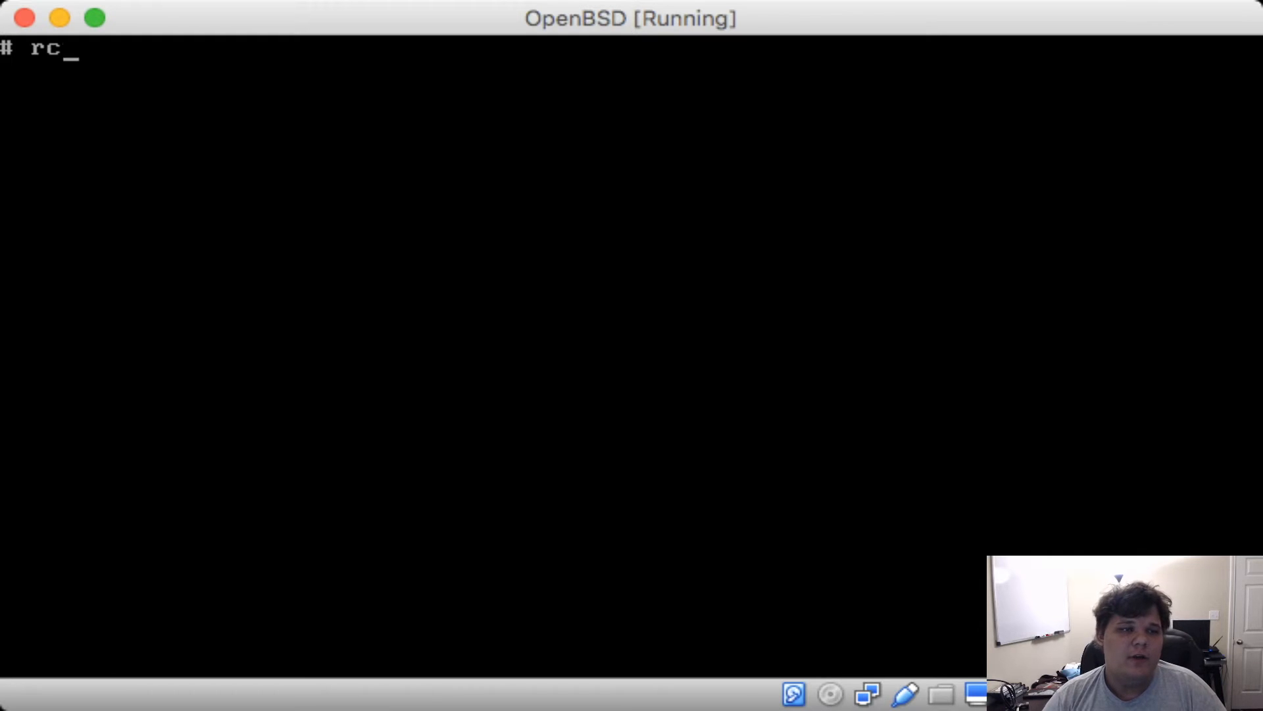
pyautogui.write('ctl')
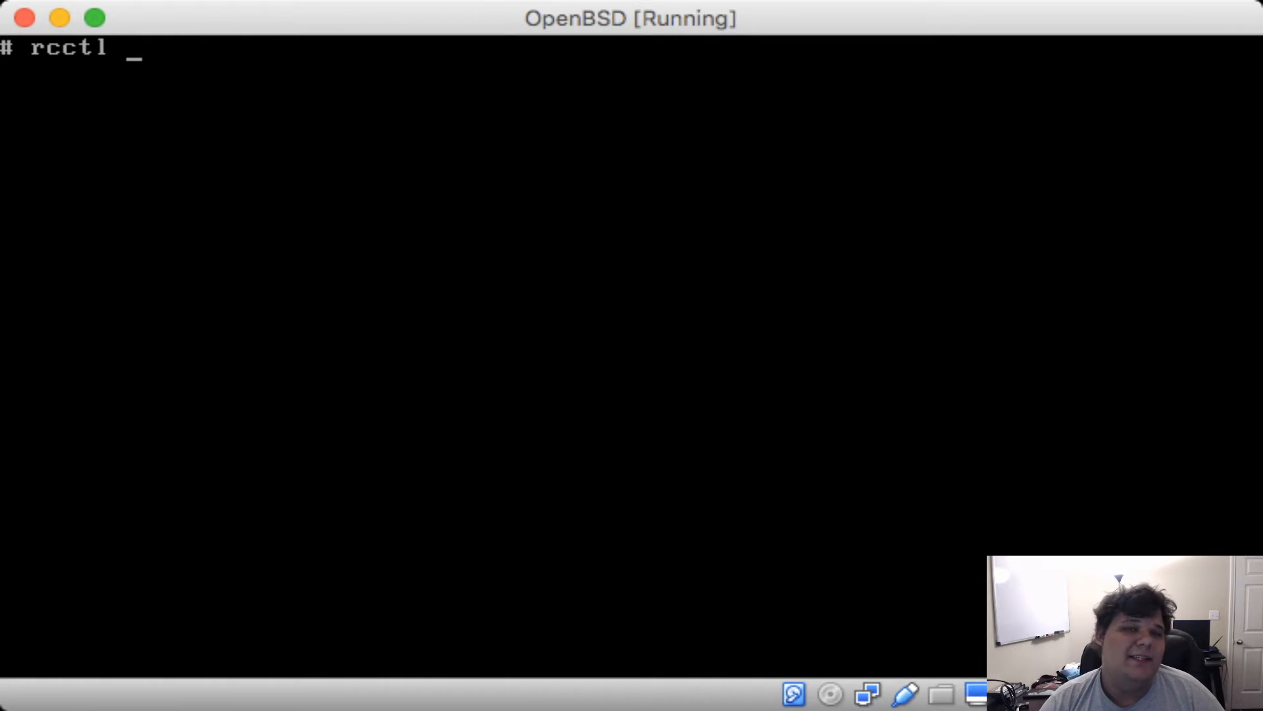
pyautogui.write('enable')
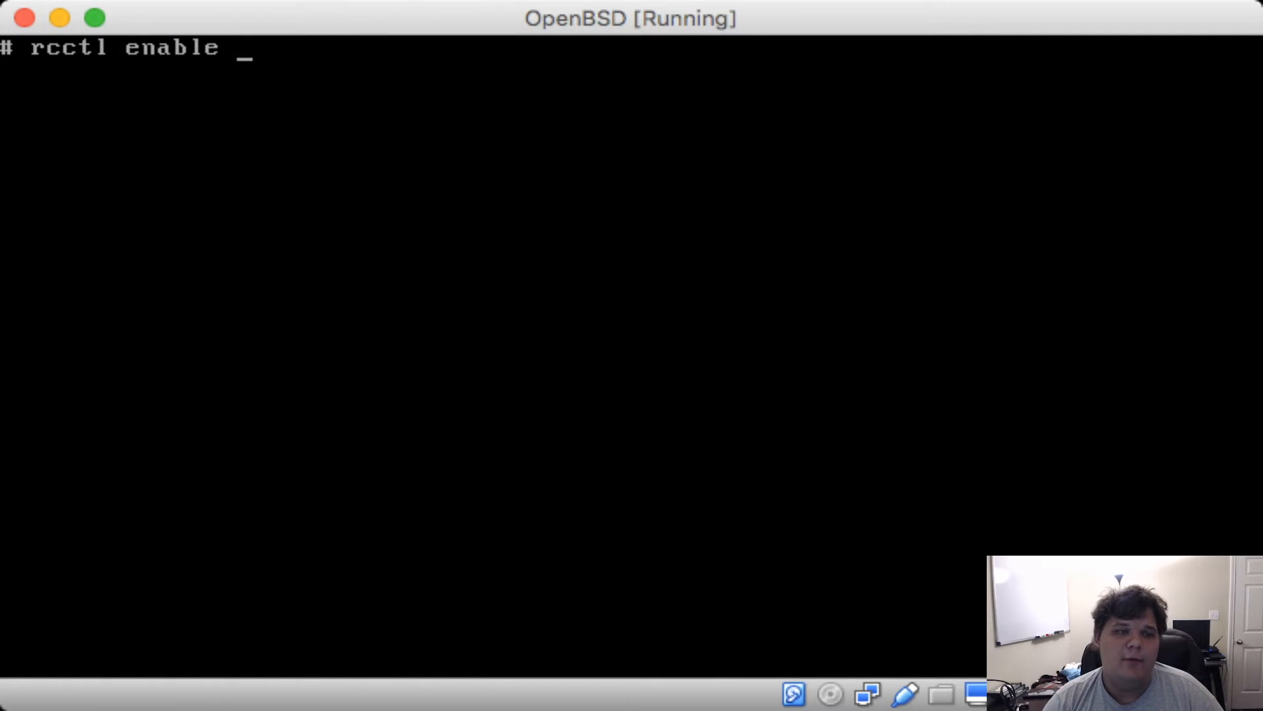
pyautogui.press('Return')
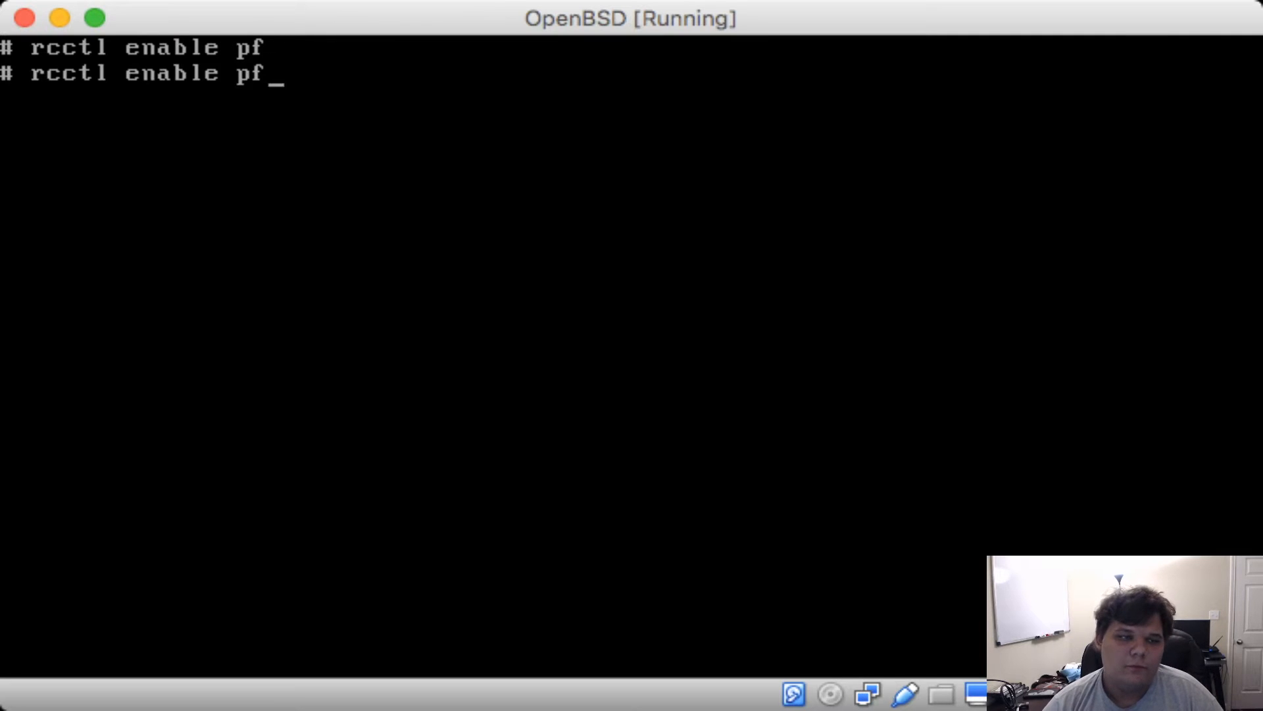
pyautogui.write('dhcpd')
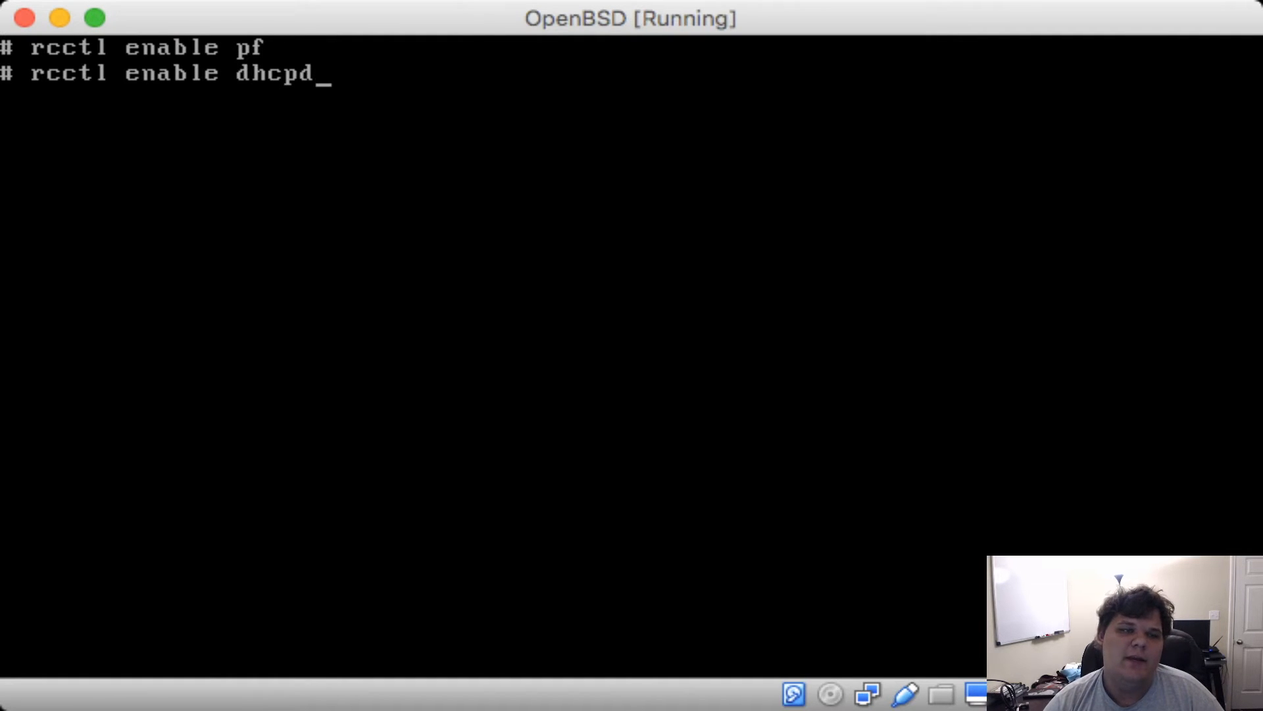
pyautogui.press('Return')
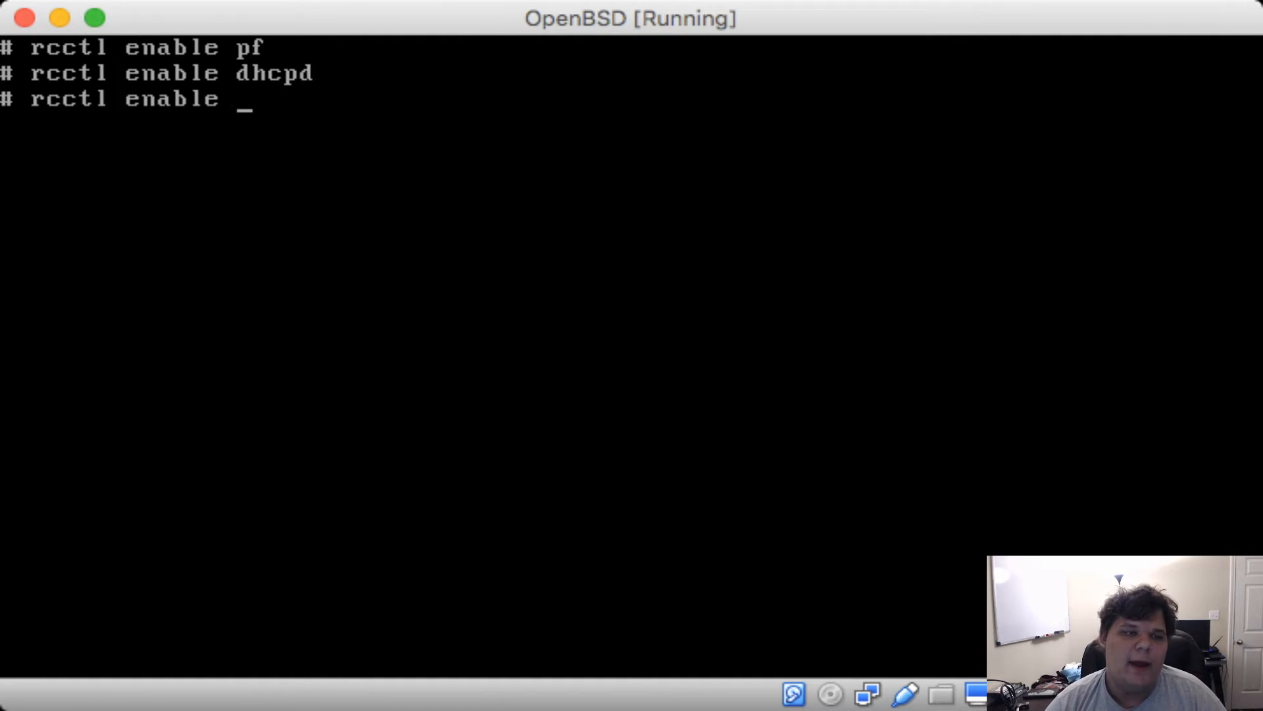
pyautogui.write('unbound')
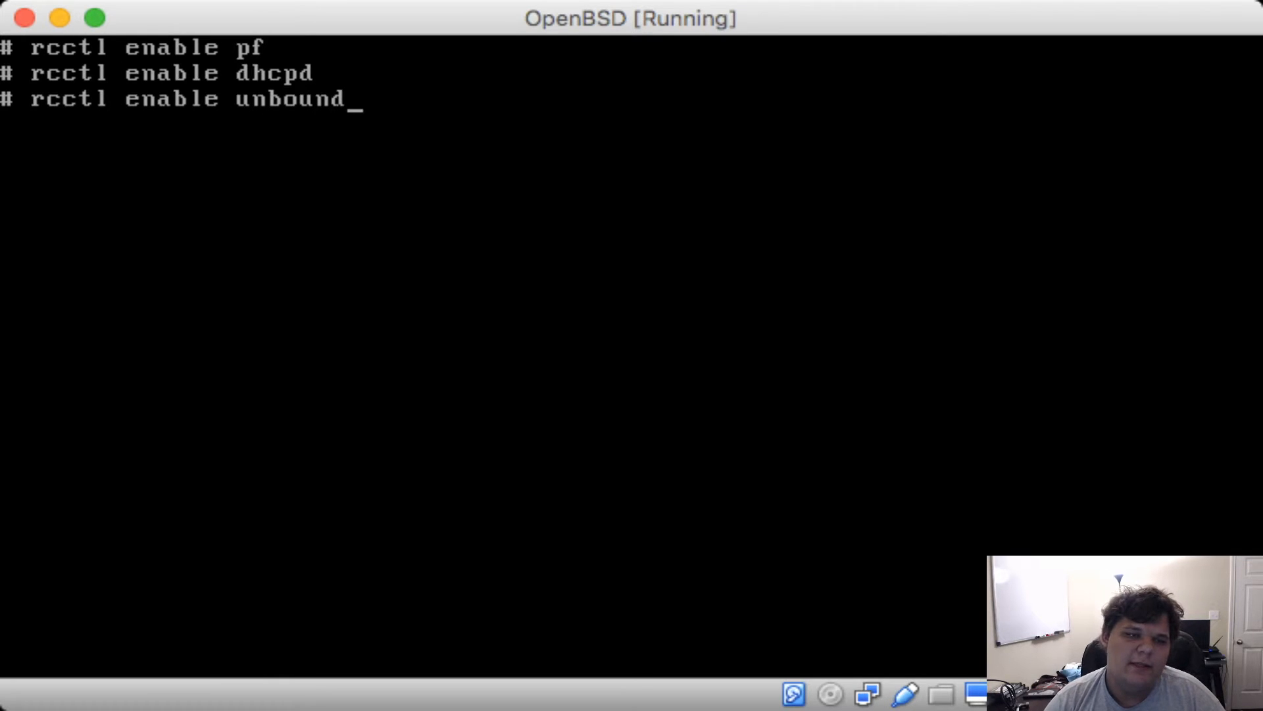
pyautogui.press('Return')
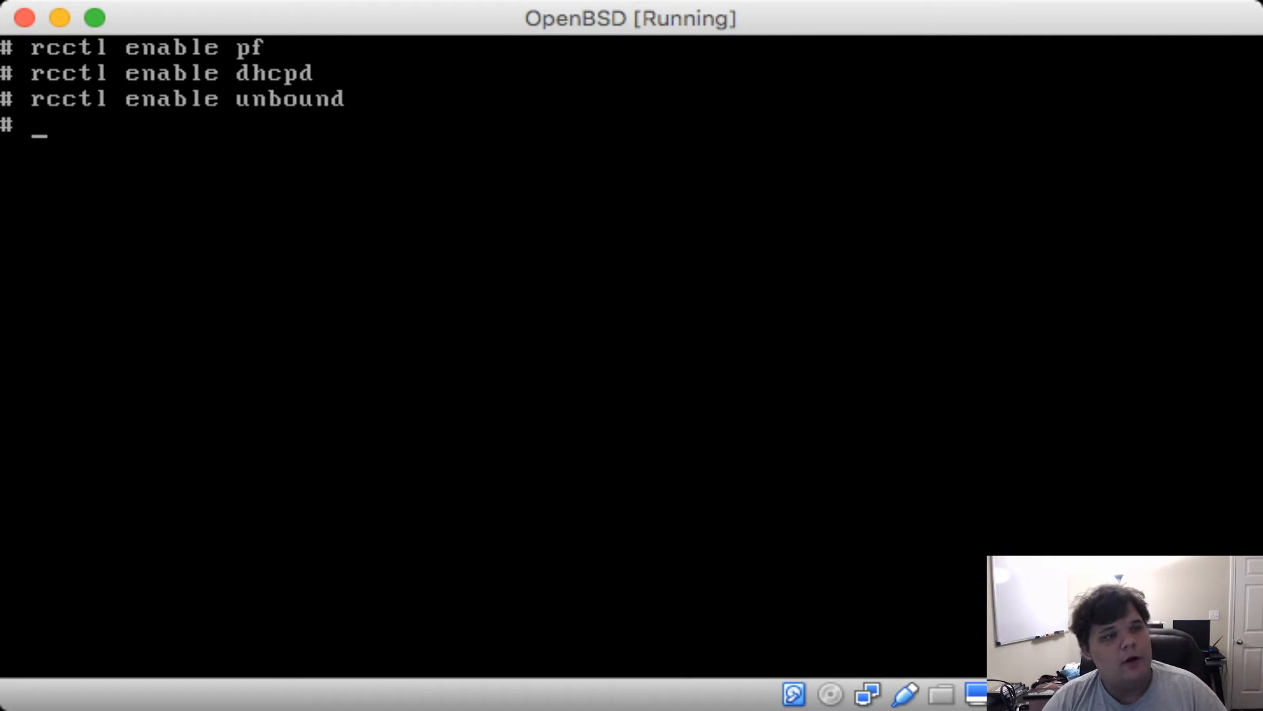
pyautogui.write('vi /etc/syscl')
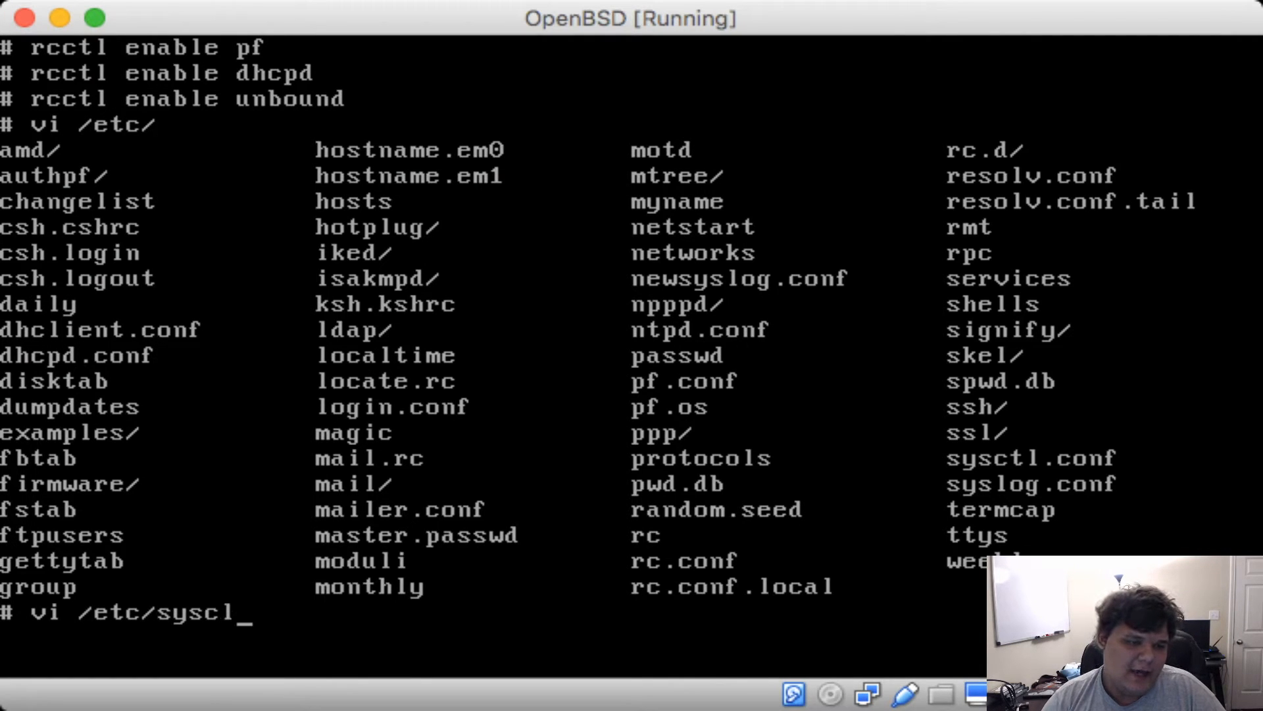
pyautogui.write('tl.conf')
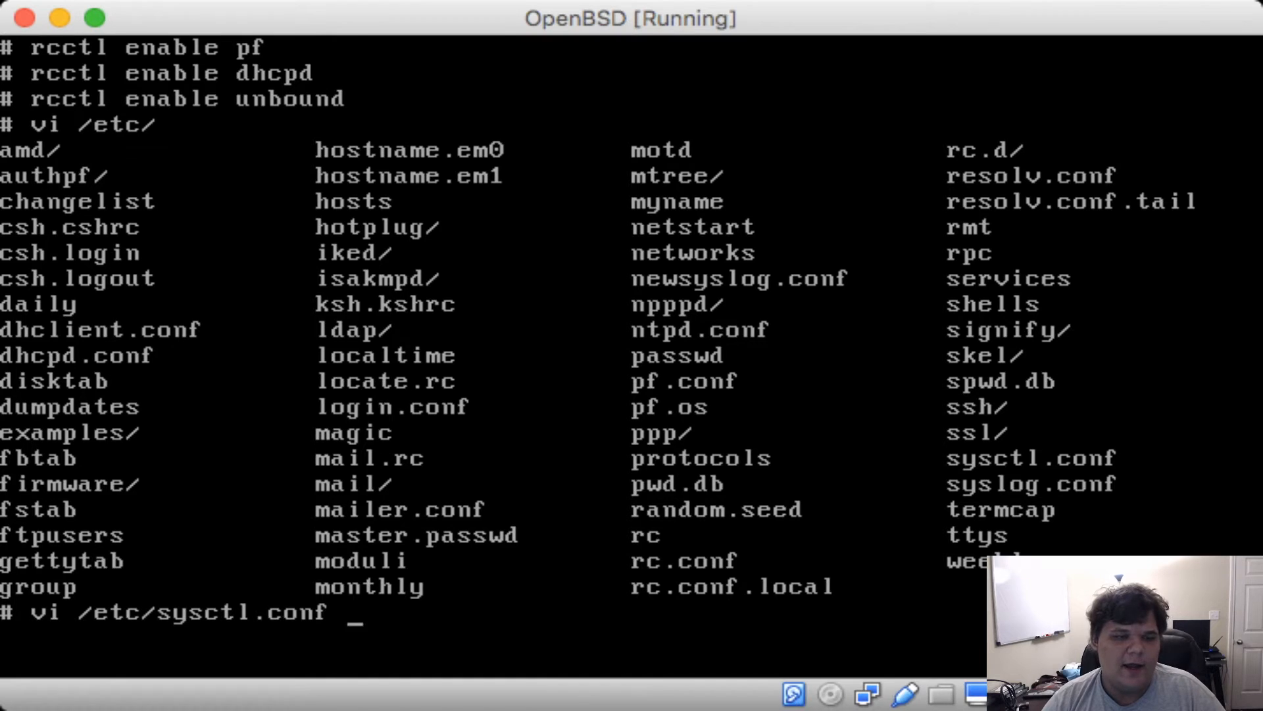
pyautogui.press('Return')
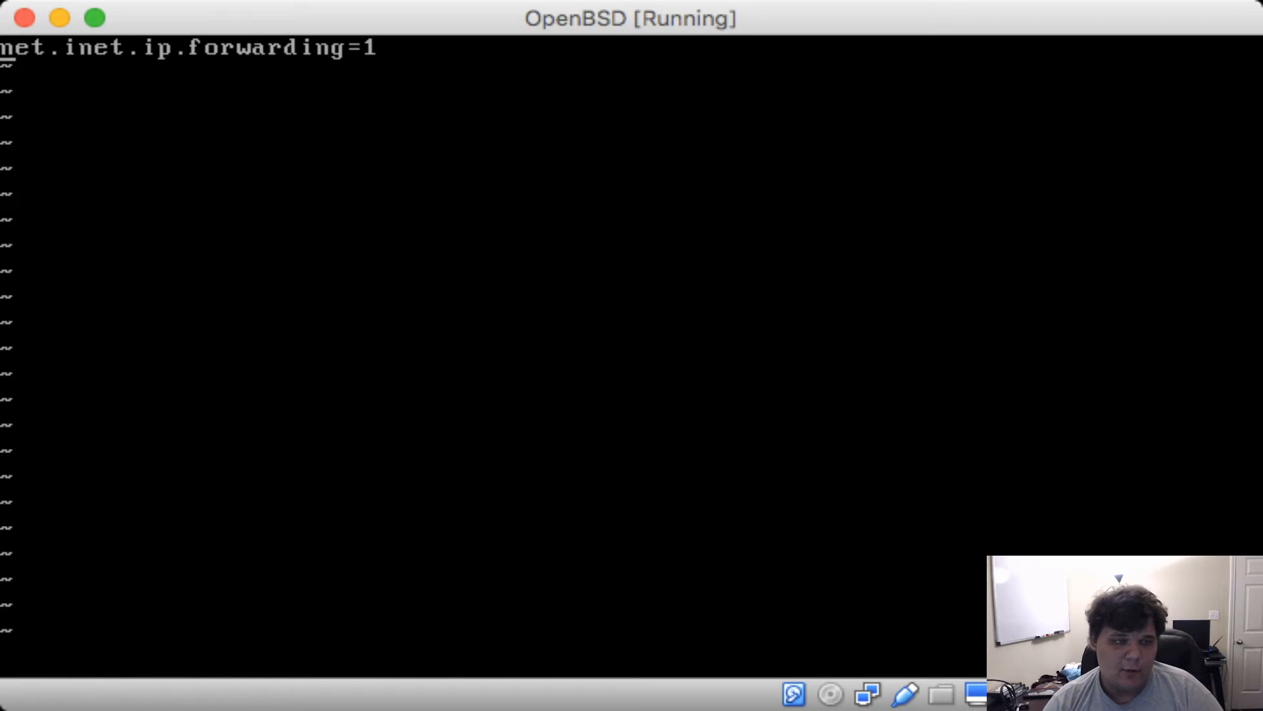
pyautogui.write('syst')
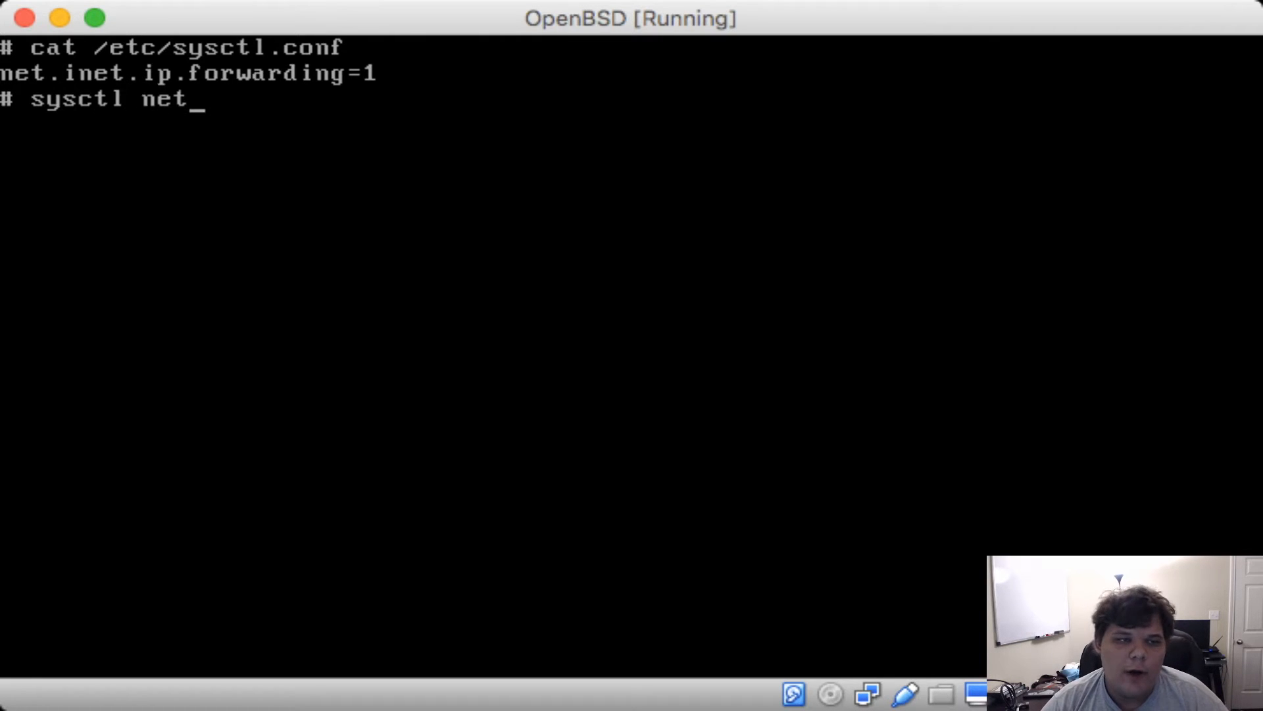
pyautogui.write('.inet.')
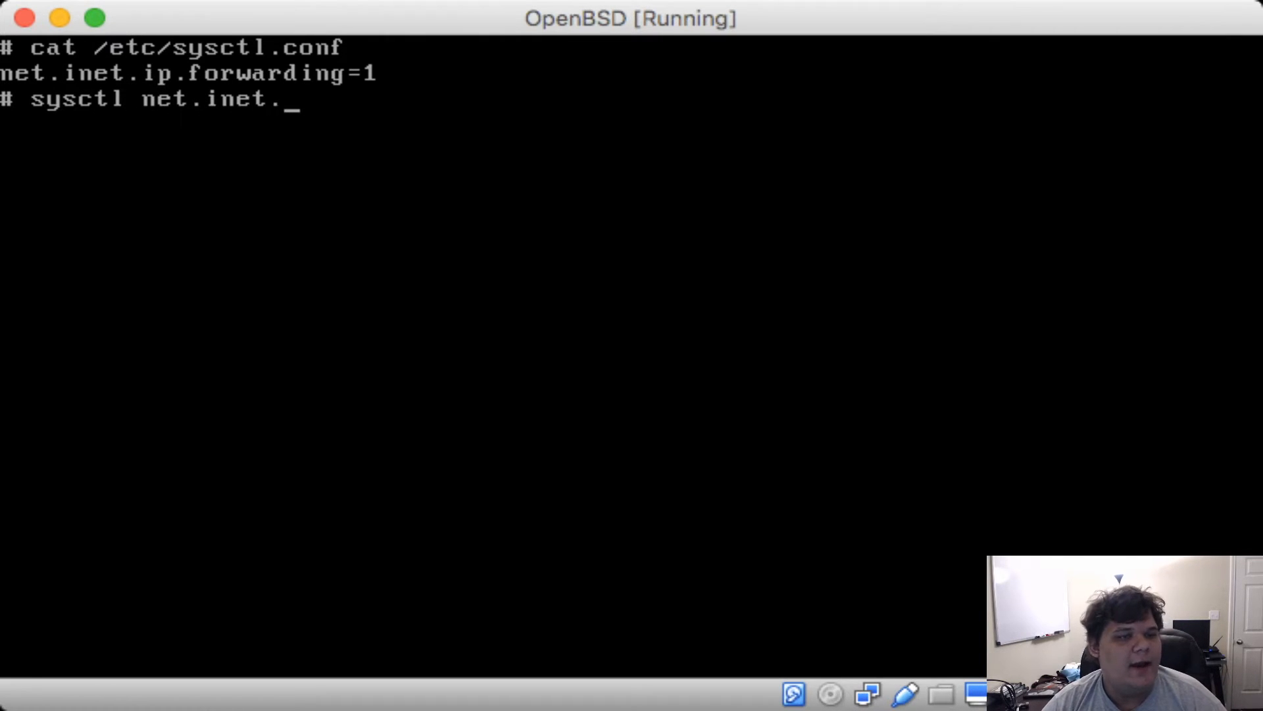
pyautogui.write('ip.forwar')
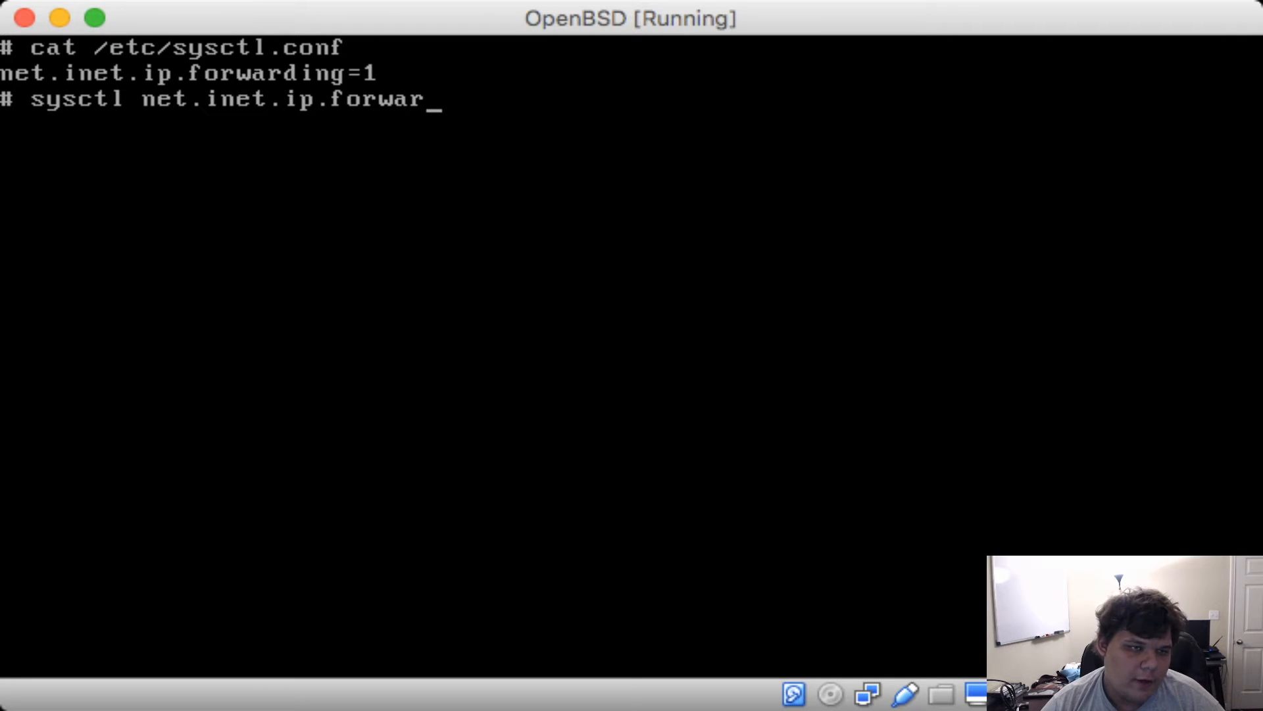
pyautogui.press('Return')
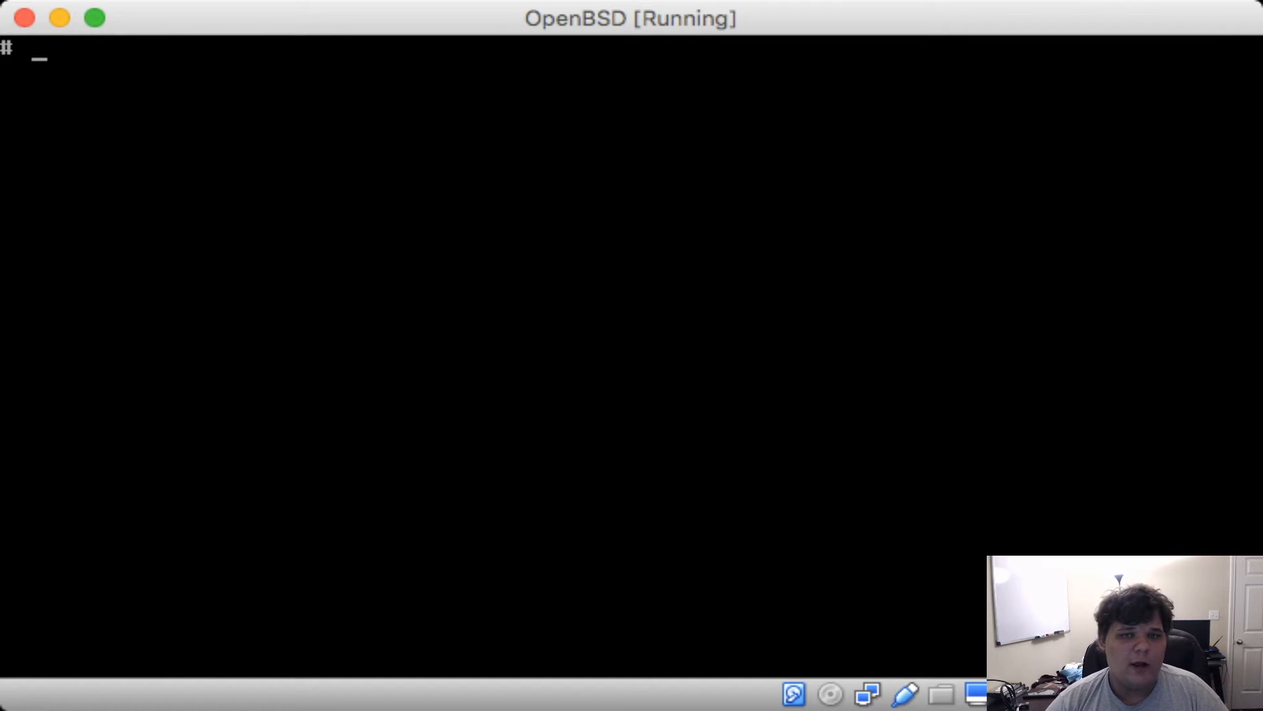
pyautogui.write('vi')
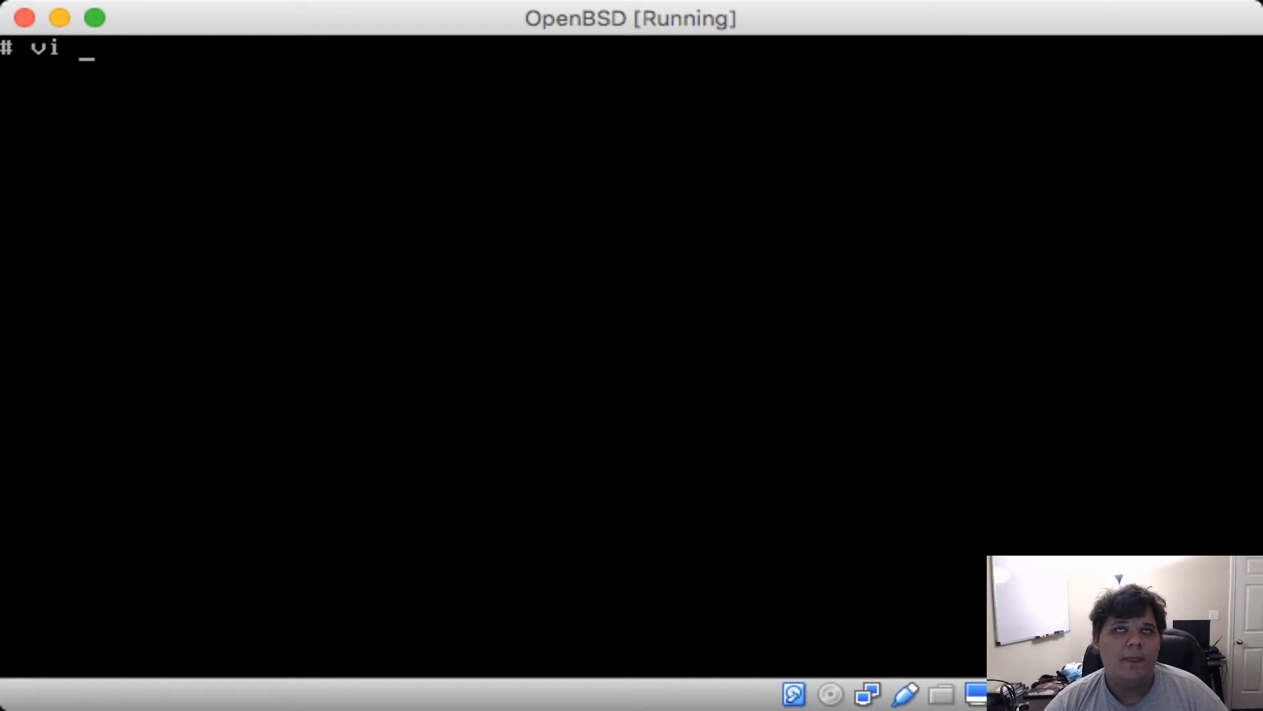
pyautogui.write('/')
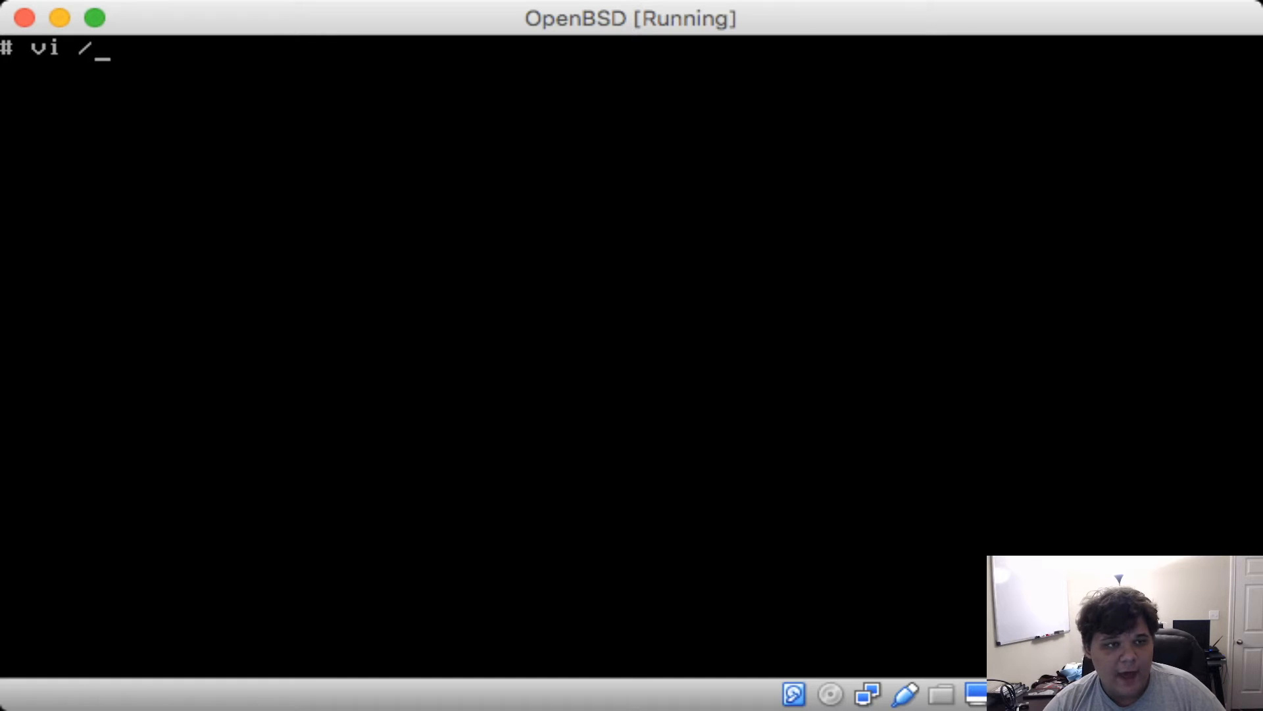
pyautogui.write('var/unbound/')
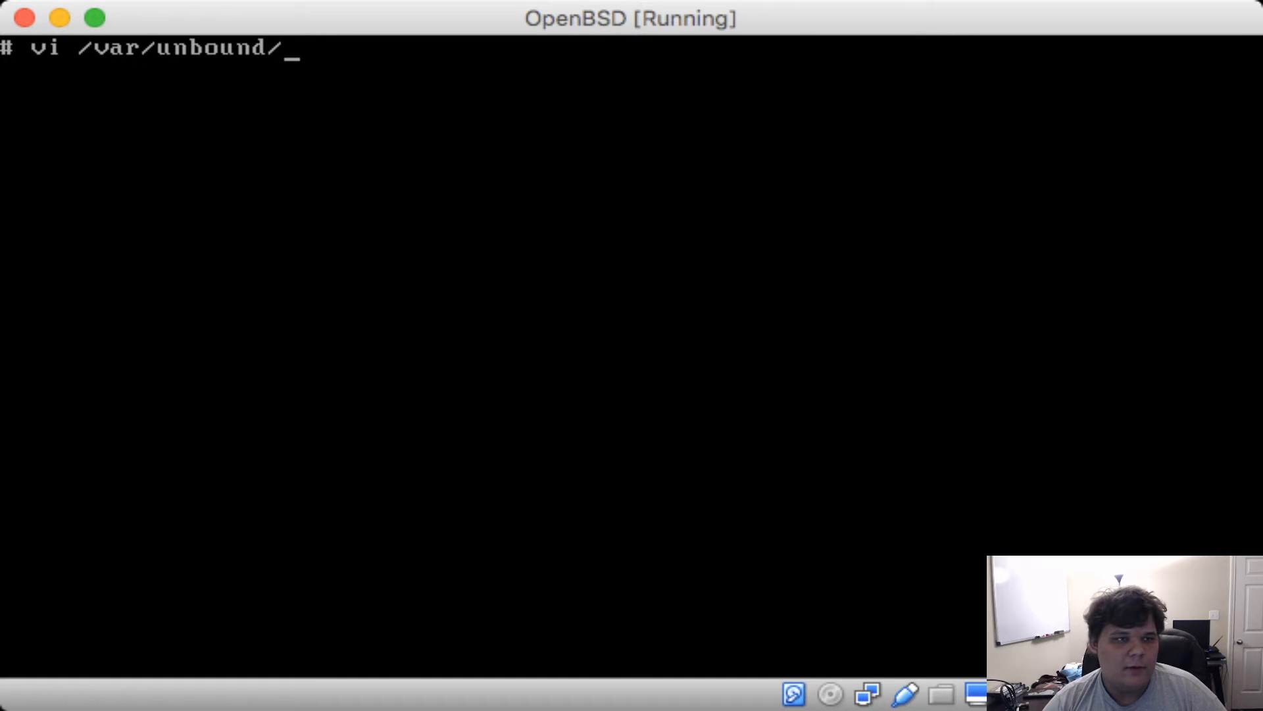
pyautogui.write('etc/unbound.conf')
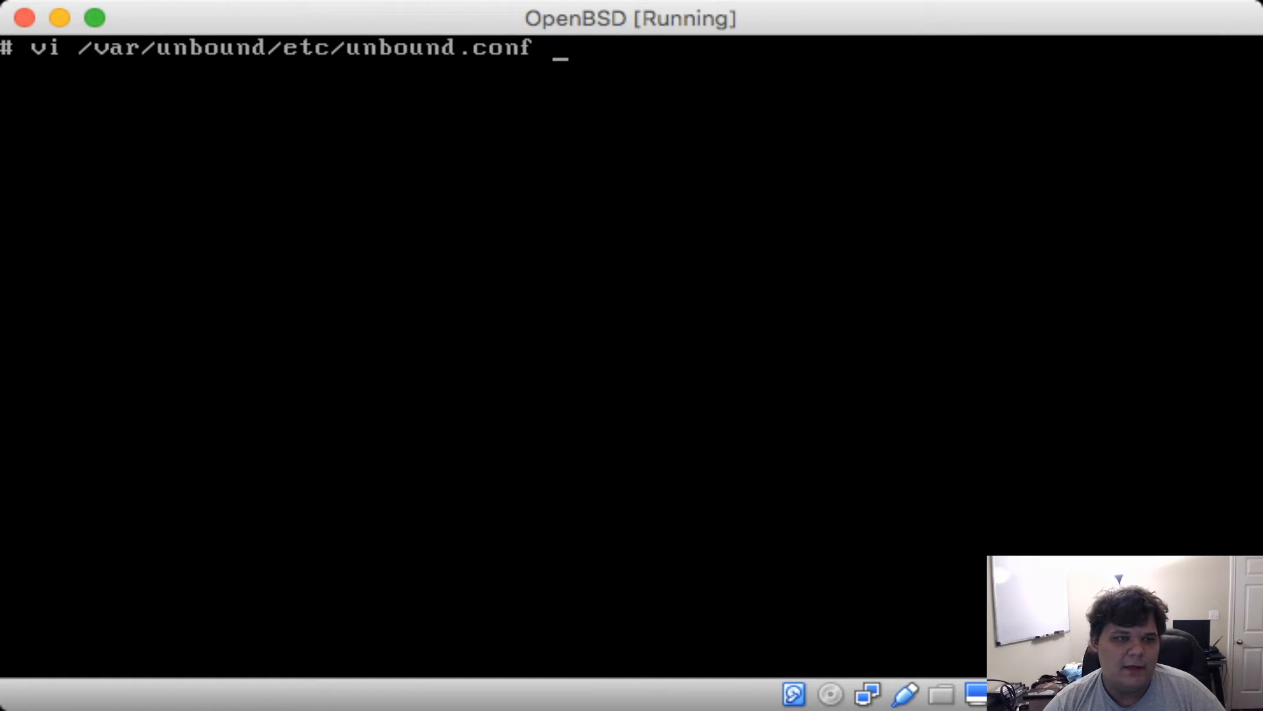
pyautogui.press('Return')
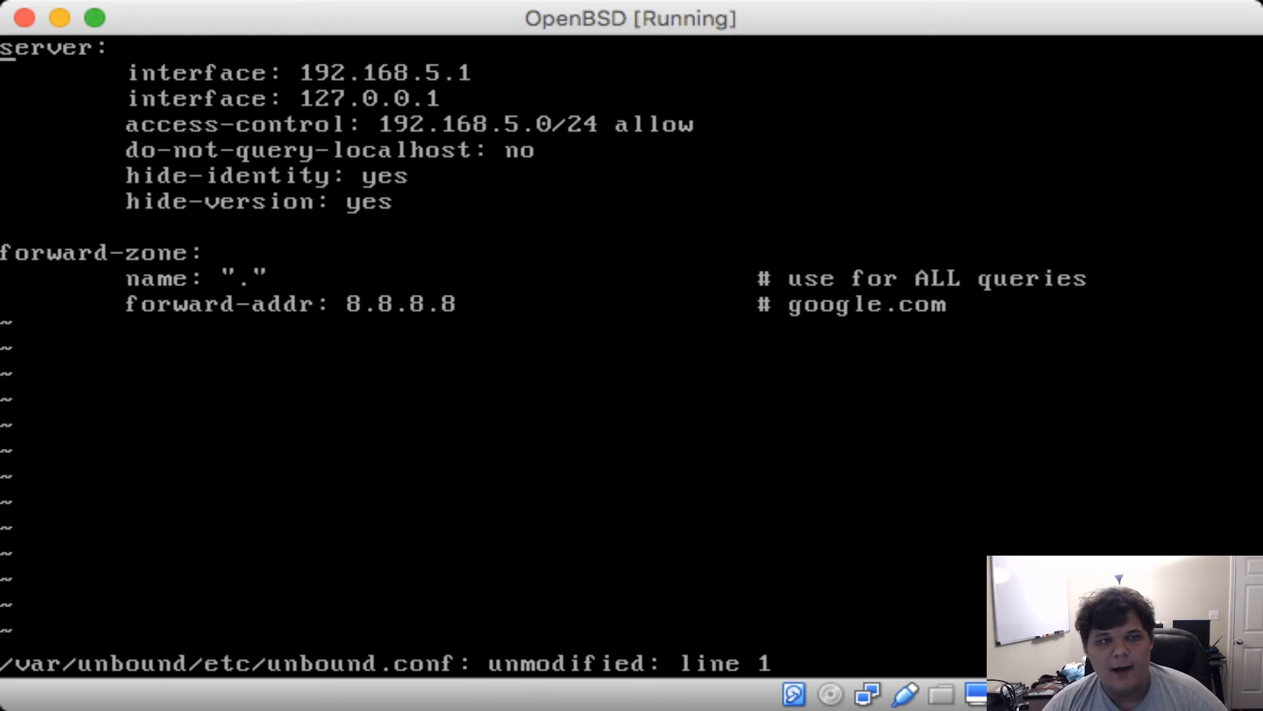
pyautogui.write(':q')
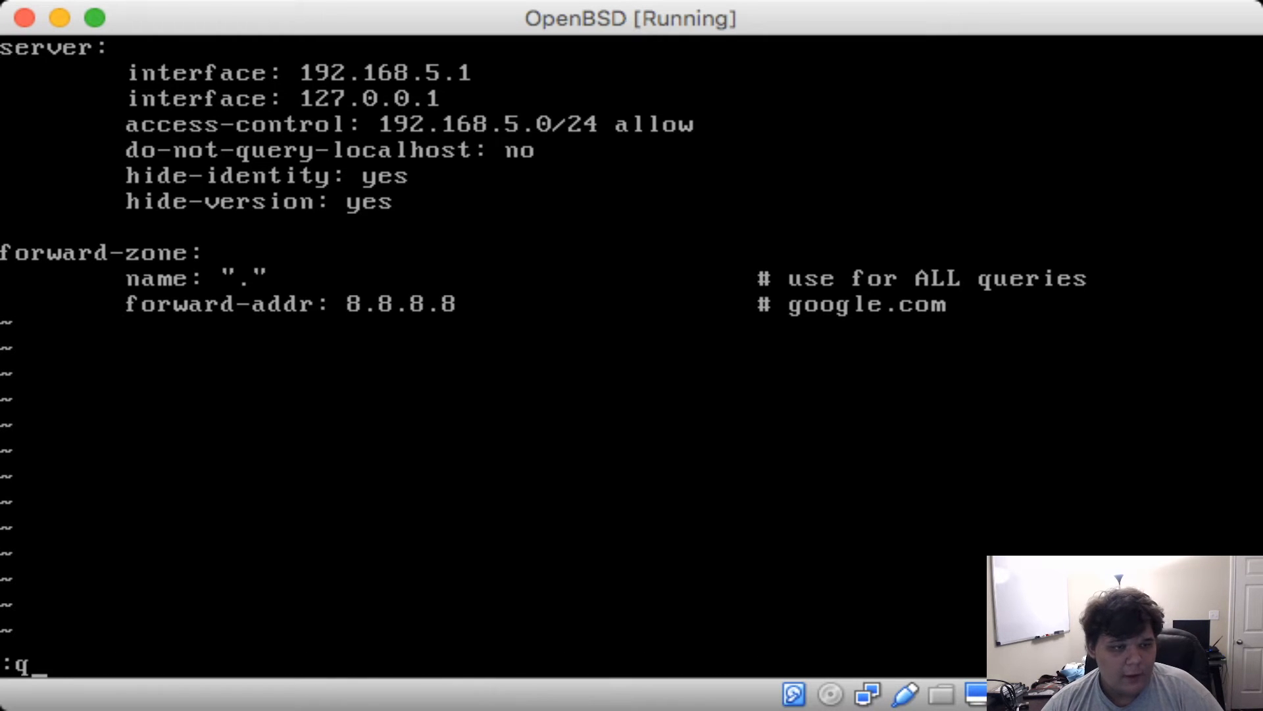
pyautogui.write('a')
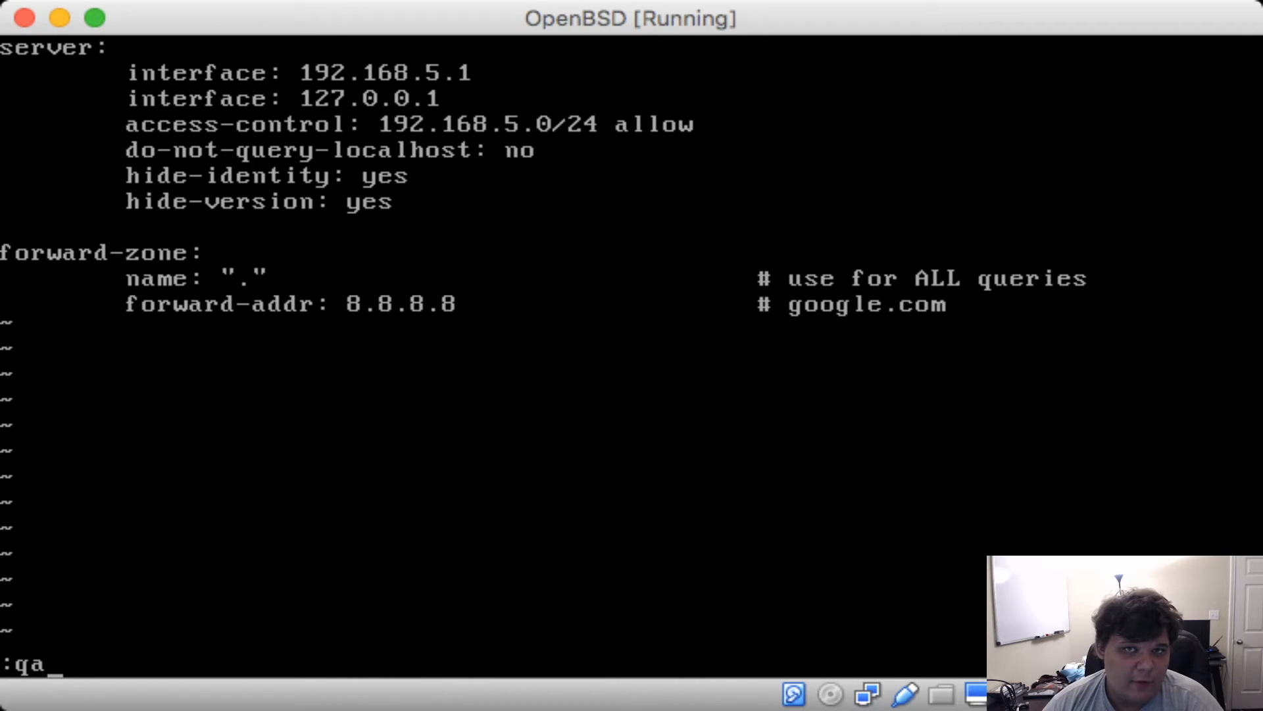
pyautogui.press('Backspace')
pyautogui.write('cl')
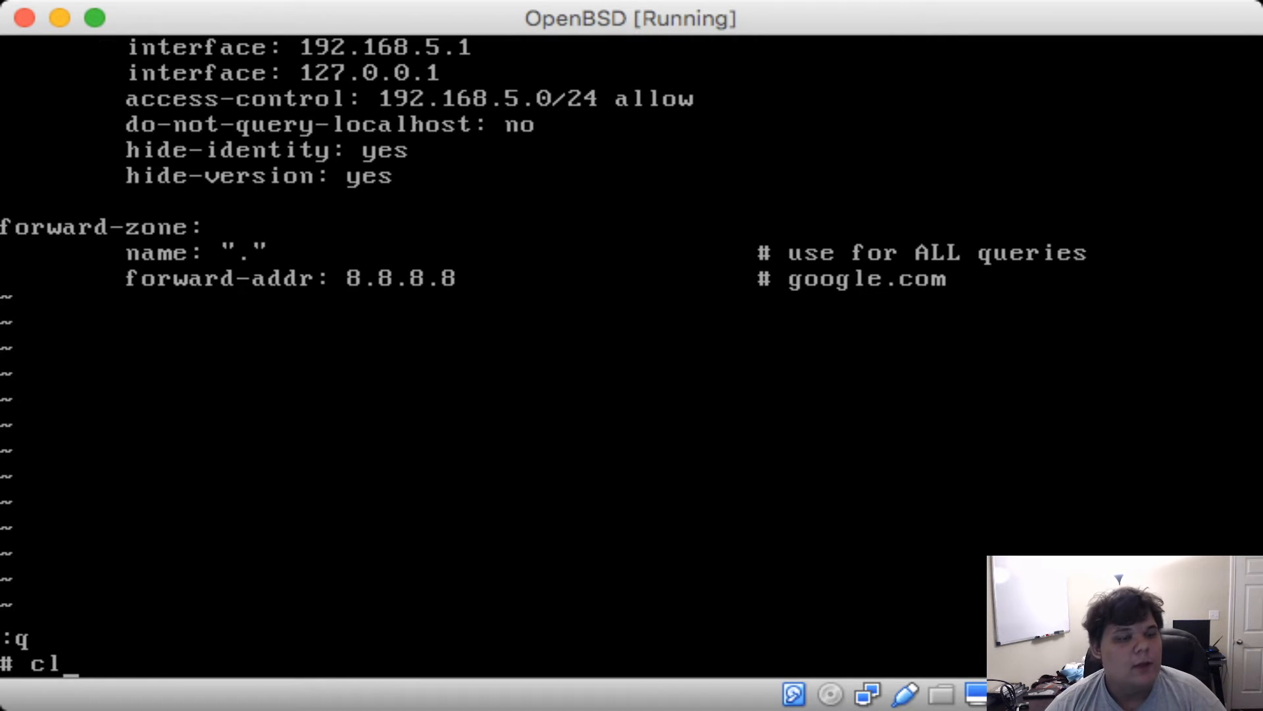
# Start the unbound resolver with rcctl start unbound
pyautogui.press('Return')
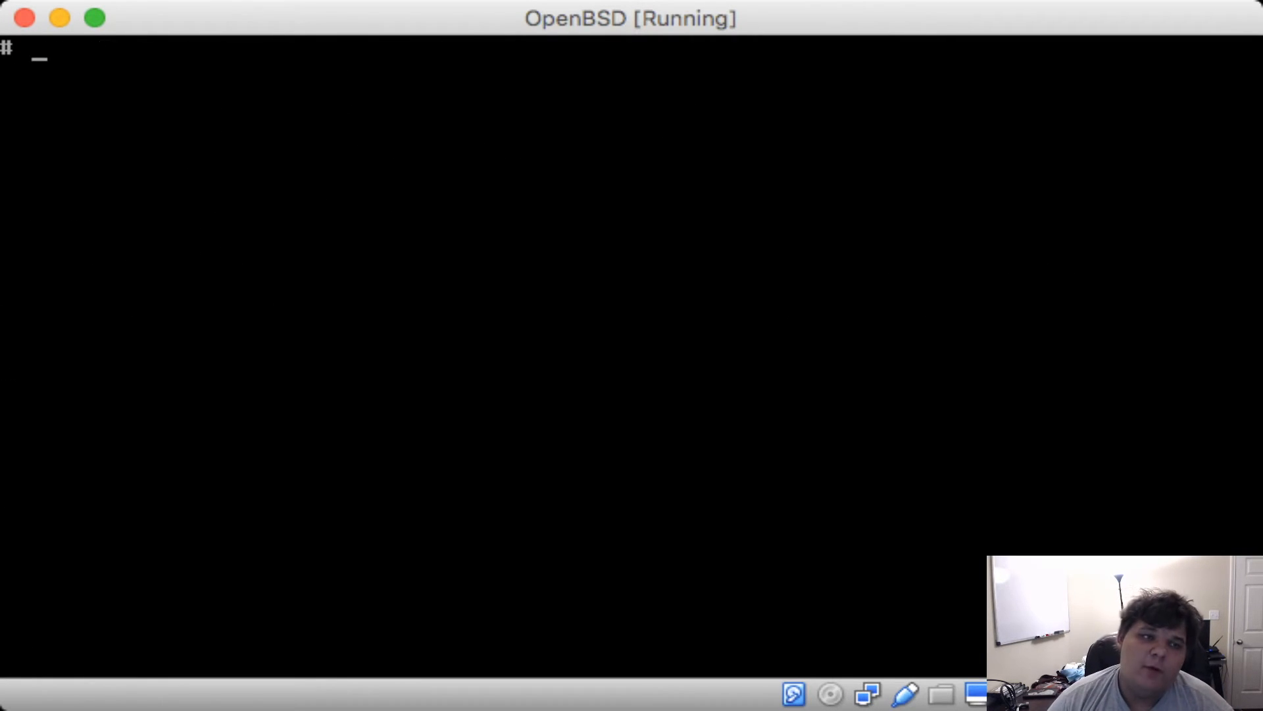
pyautogui.write('rcctl')
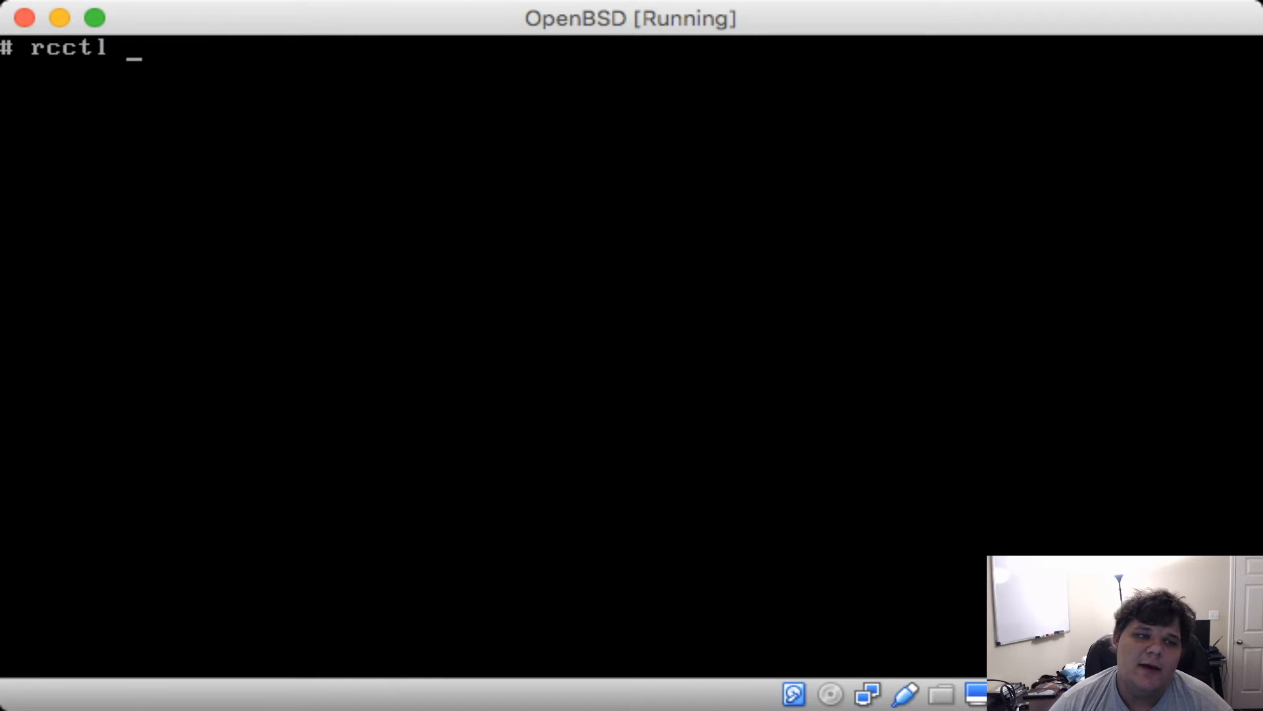
pyautogui.write('start unb')
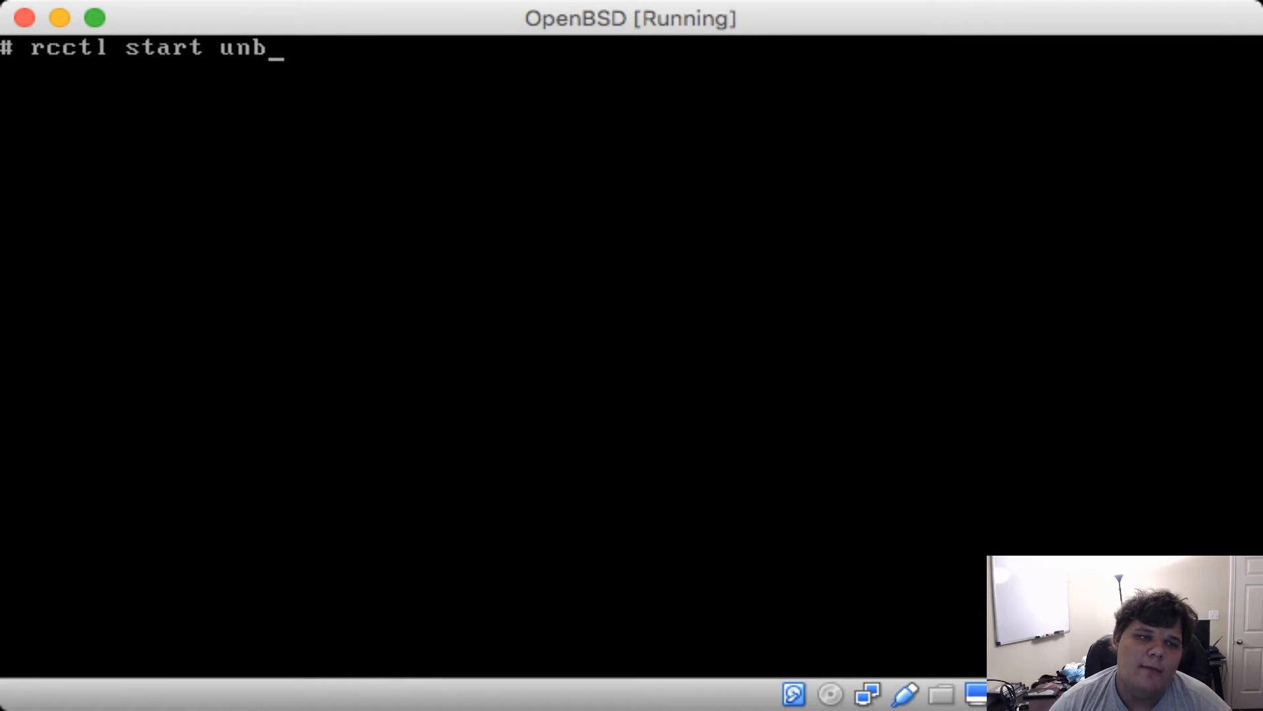
pyautogui.press('Return')
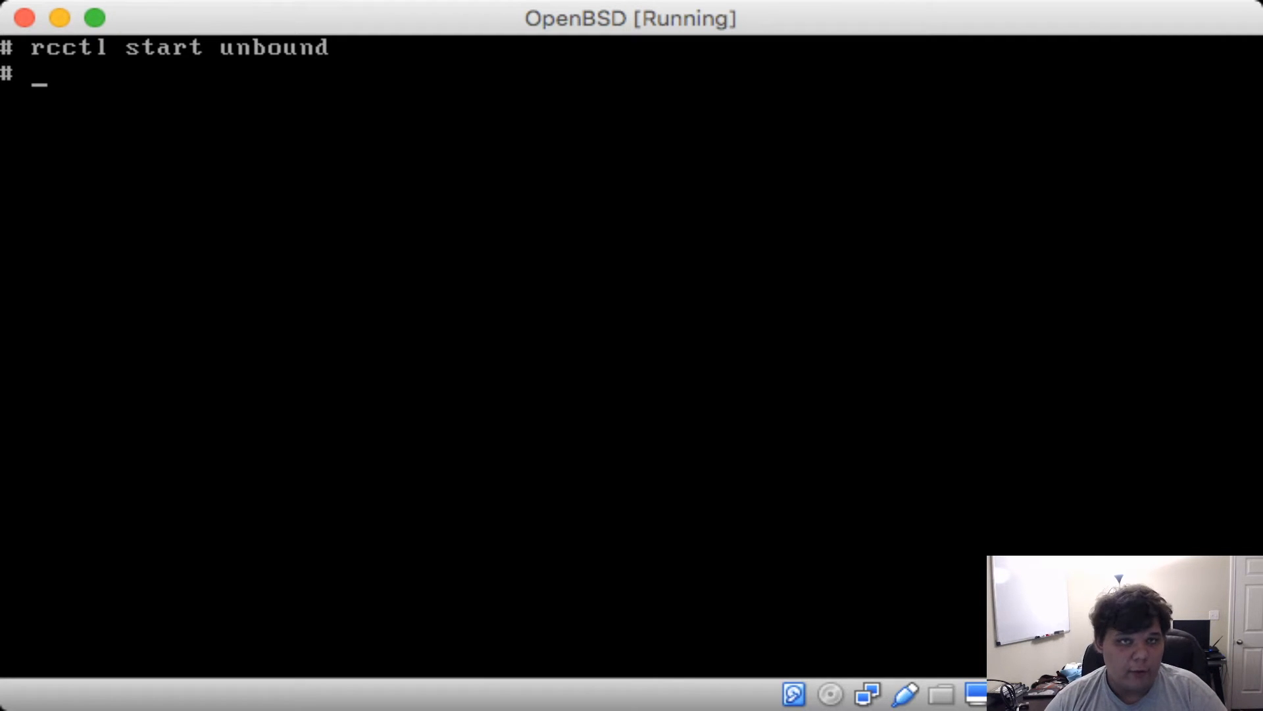
# Stop unbound and start it again so it reports ok
pyautogui.write('rcctl stop unbound')
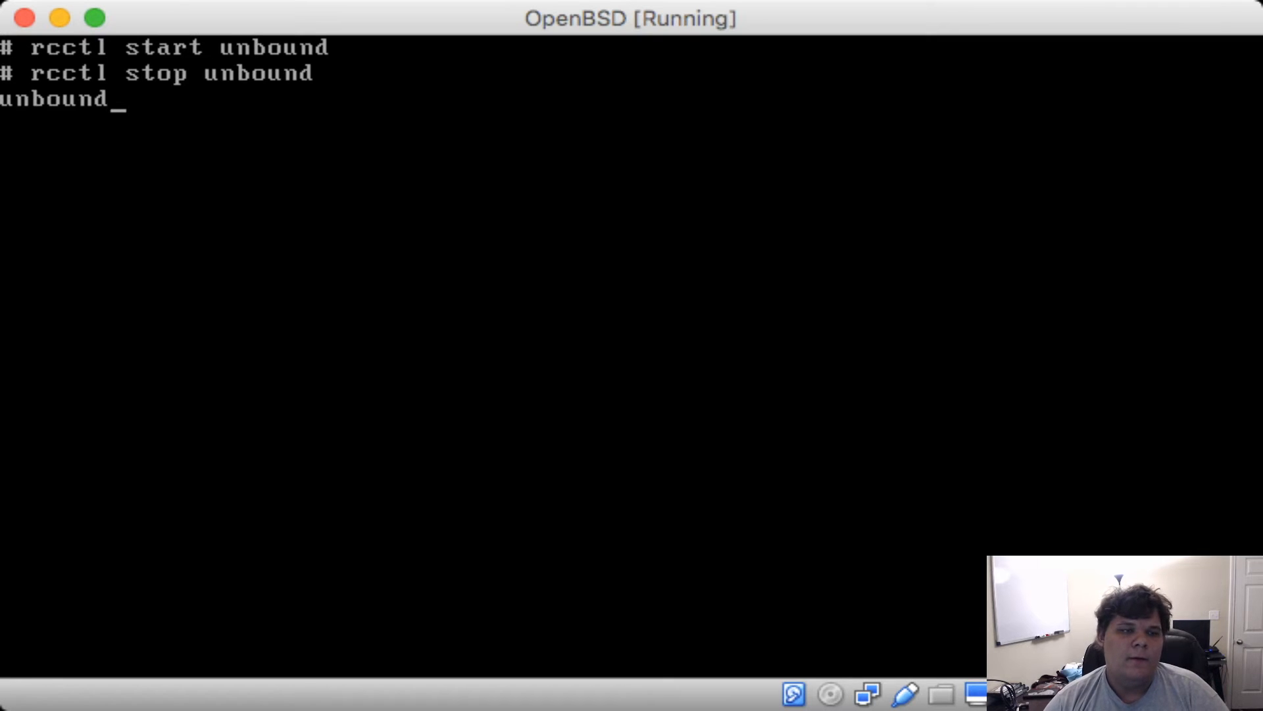
pyautogui.press('Return')
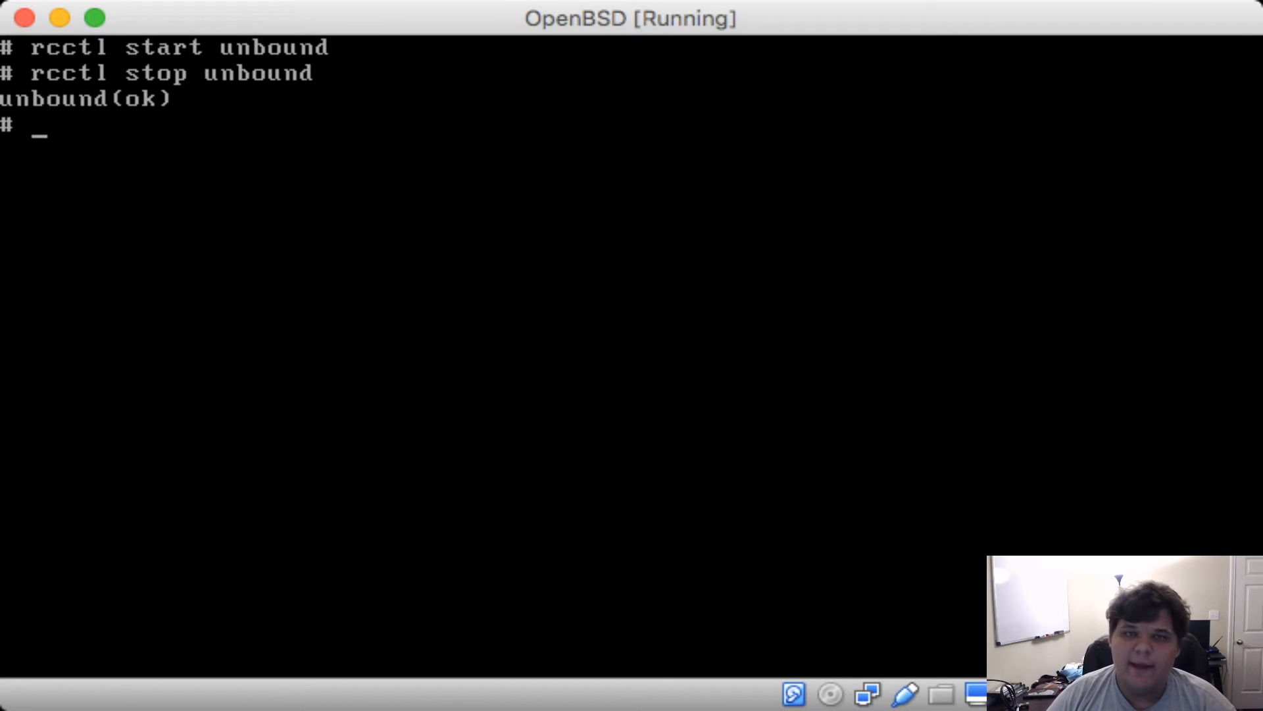
pyautogui.write('rcctl stop unbound')
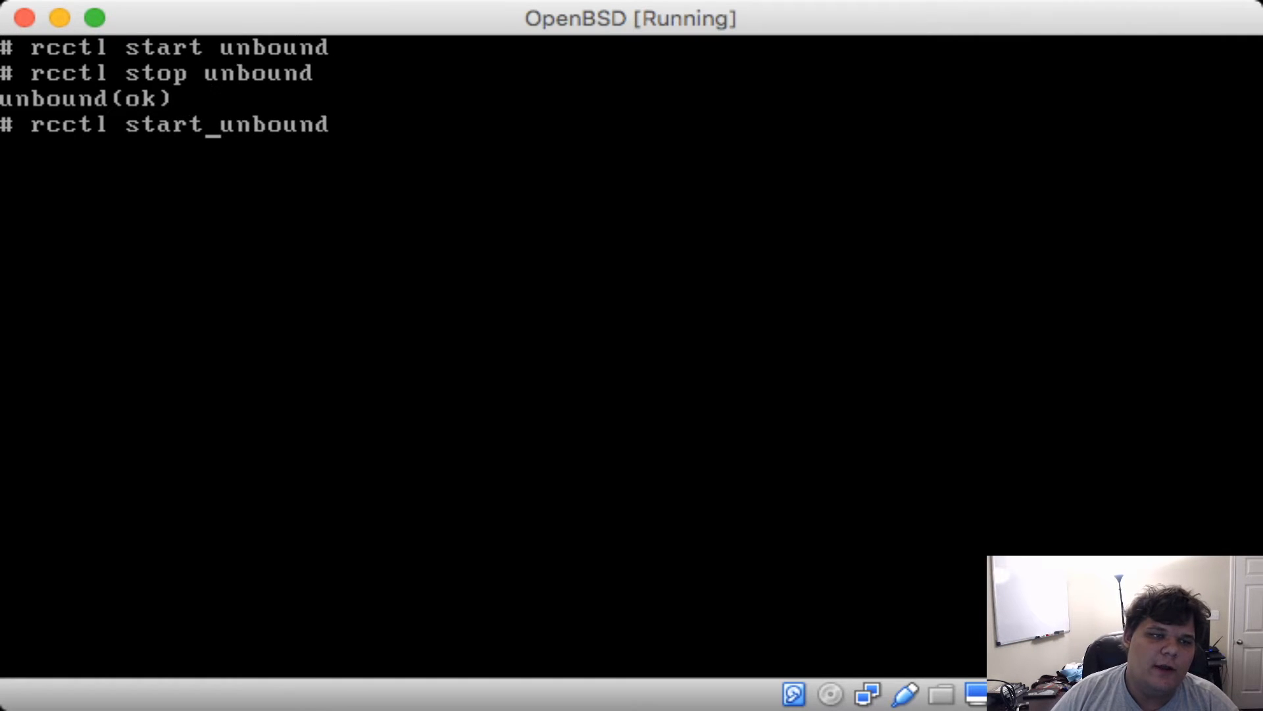
pyautogui.press('Return')
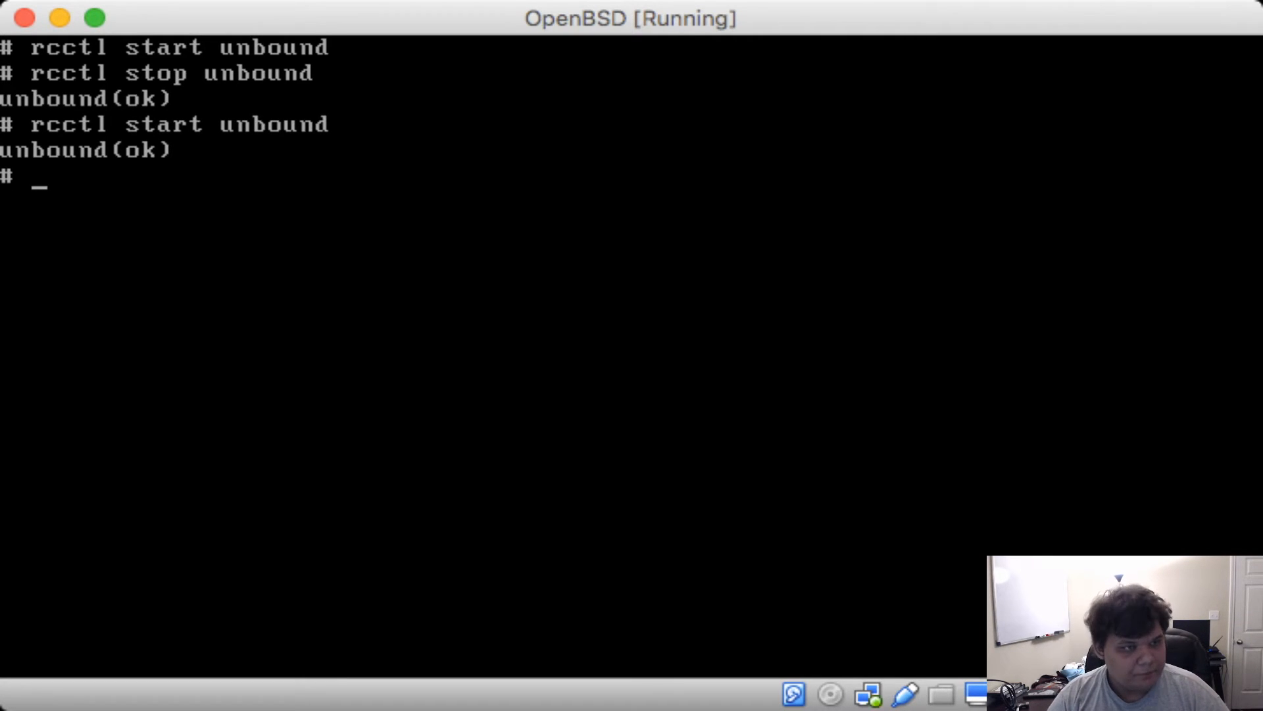
# Open /etc/dhcpd.conf in vi for the 192.168.5.0 subnet block
pyautogui.write('vi /e')
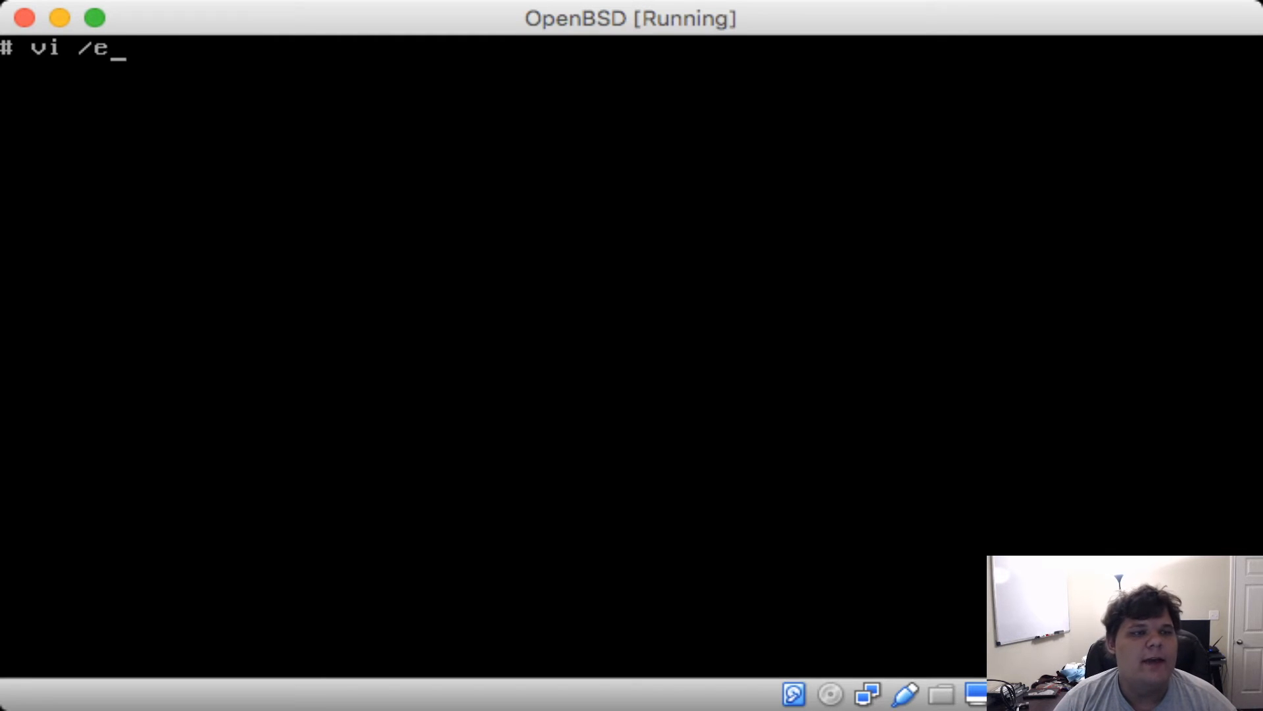
pyautogui.write('tc/')
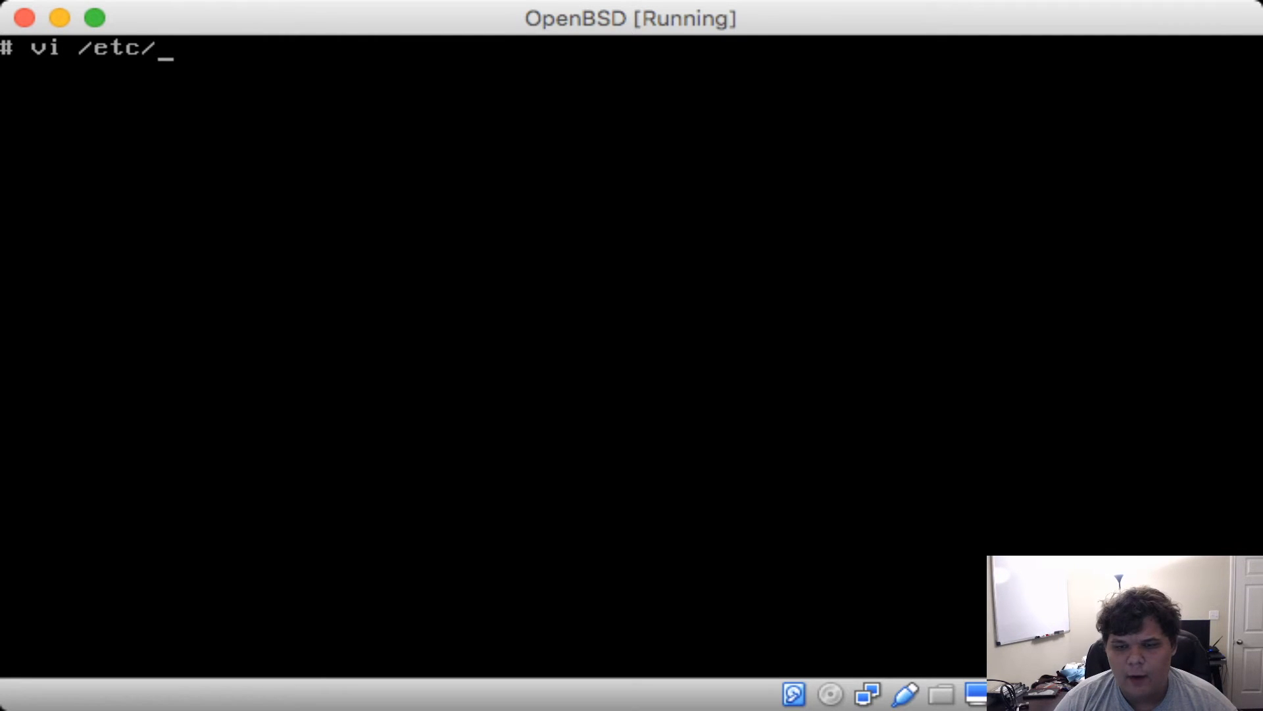
pyautogui.write('dhc')
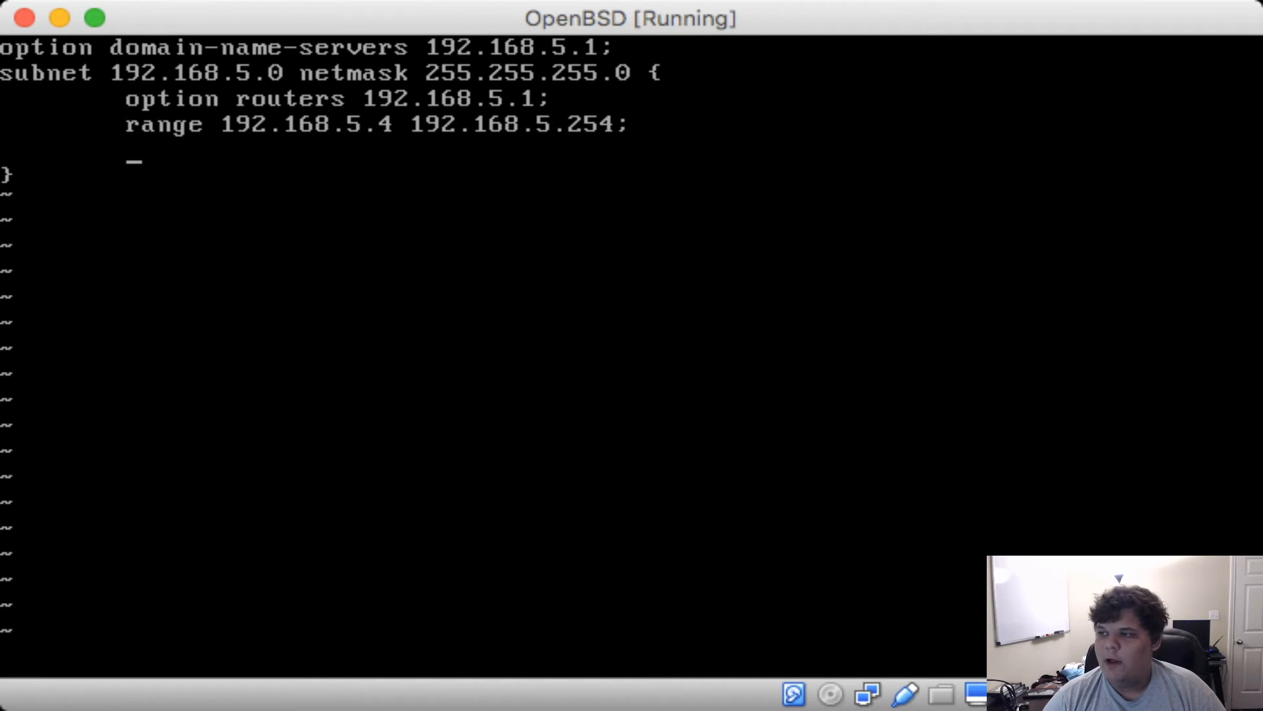
# Add host mylaptop with fixed-address 192.168.5.2 inside the subnet block
pyautogui.write('host my')
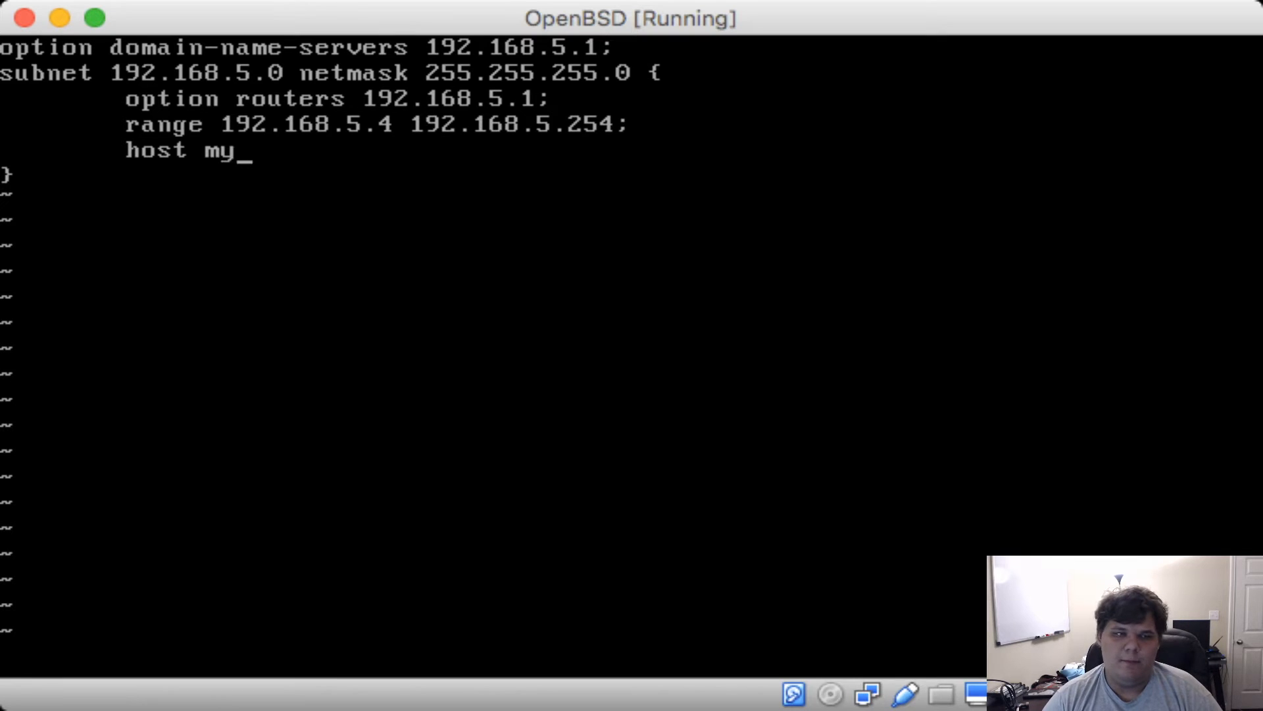
pyautogui.write('laptop {')
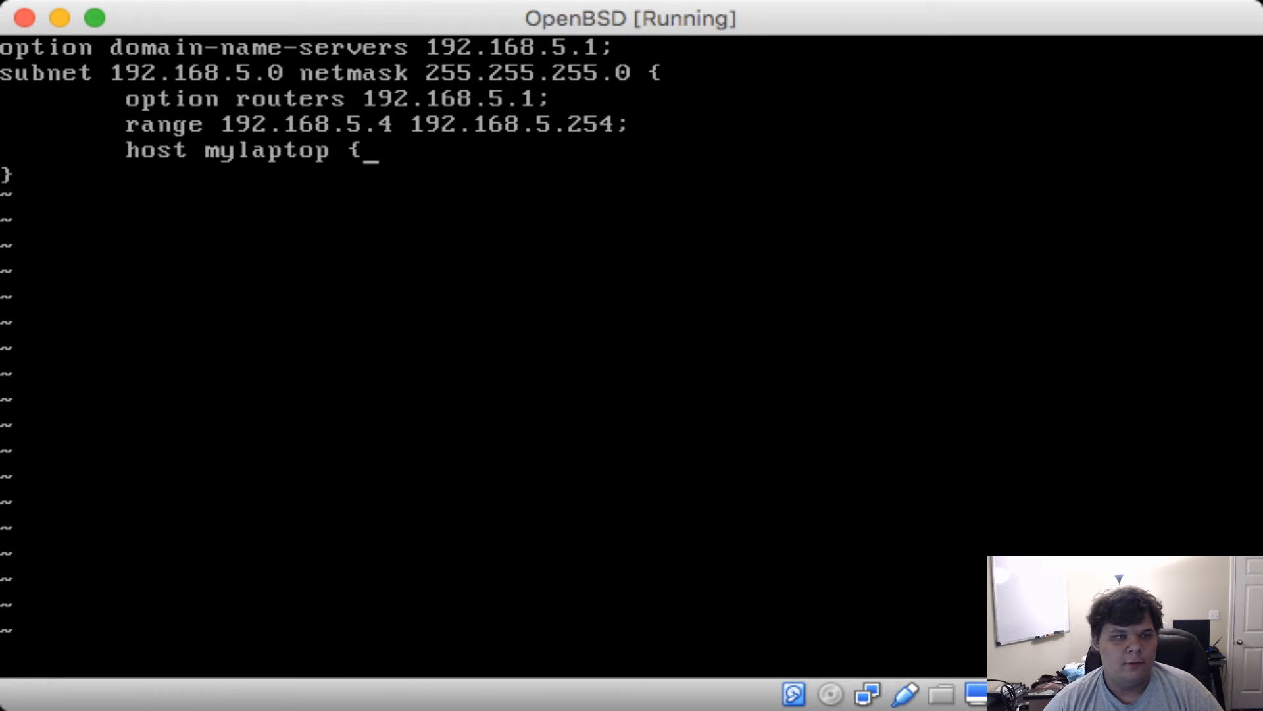
pyautogui.write('fix')
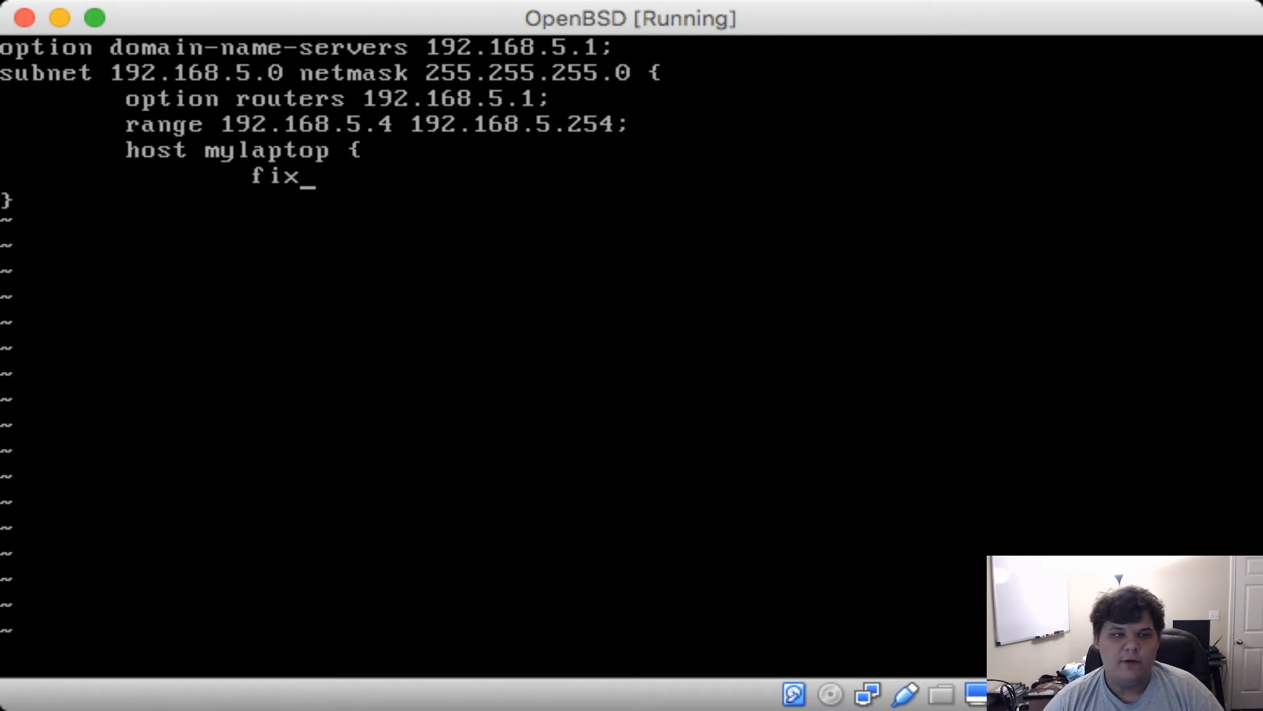
pyautogui.write('ed-address 19')
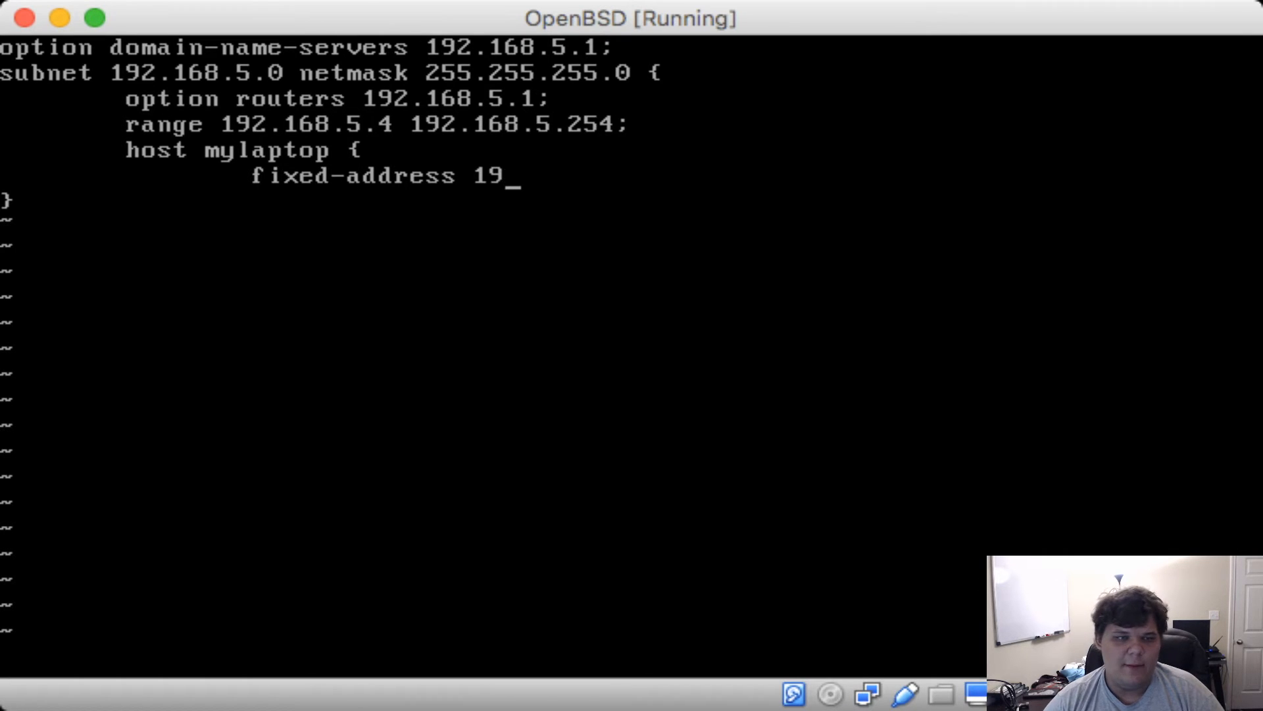
pyautogui.write('2.168.')
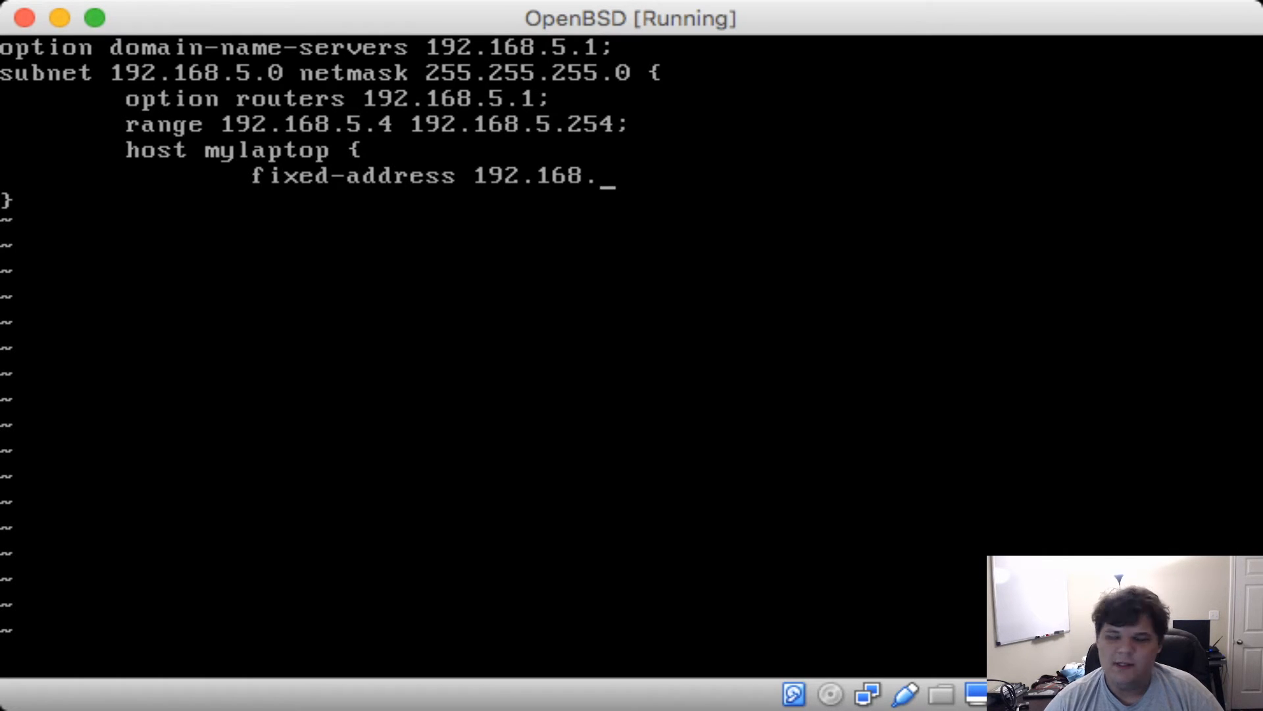
pyautogui.write('56')
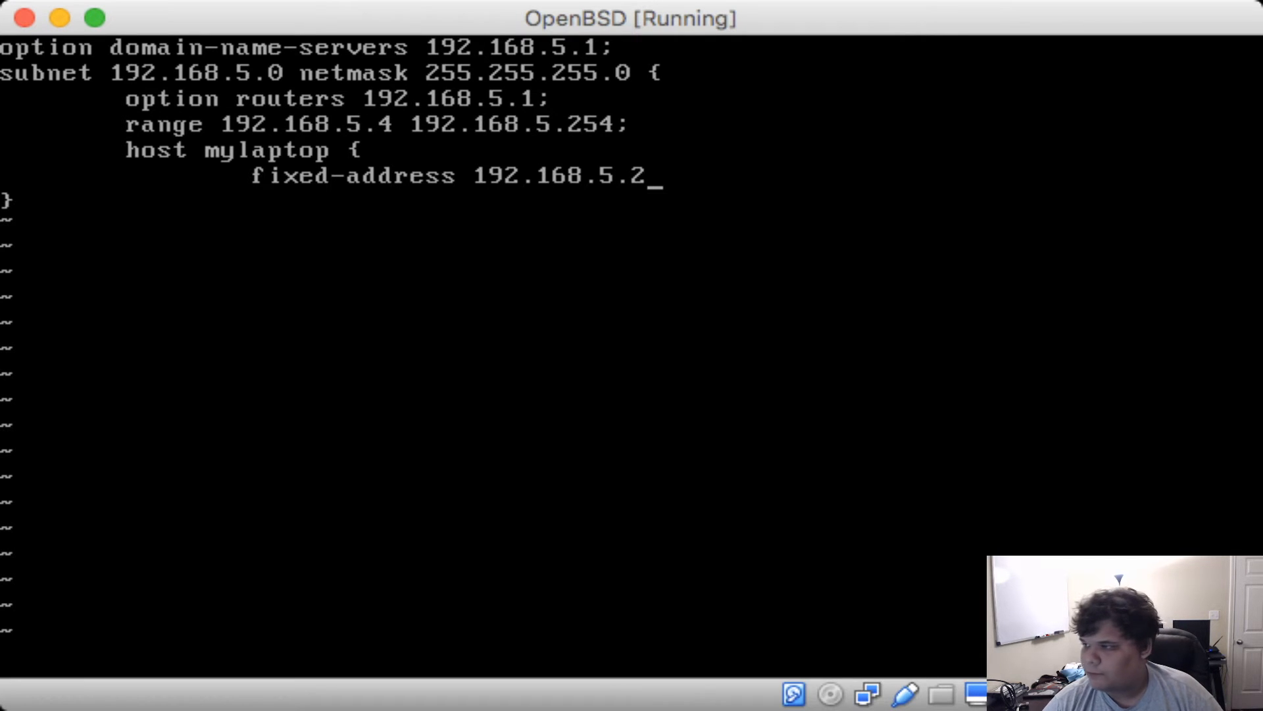
pyautogui.write(';')
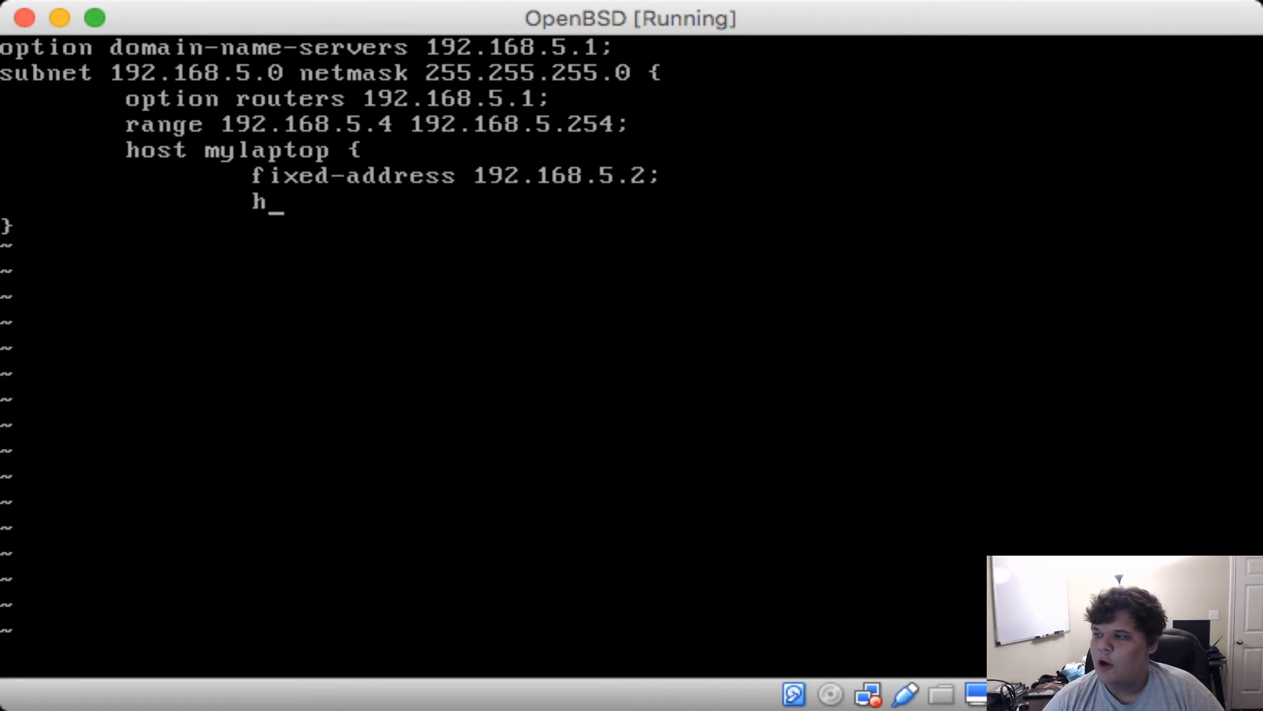
# Give mylaptop the hardware ethernet address 00:00:00:00:00:00
pyautogui.write('ardware')
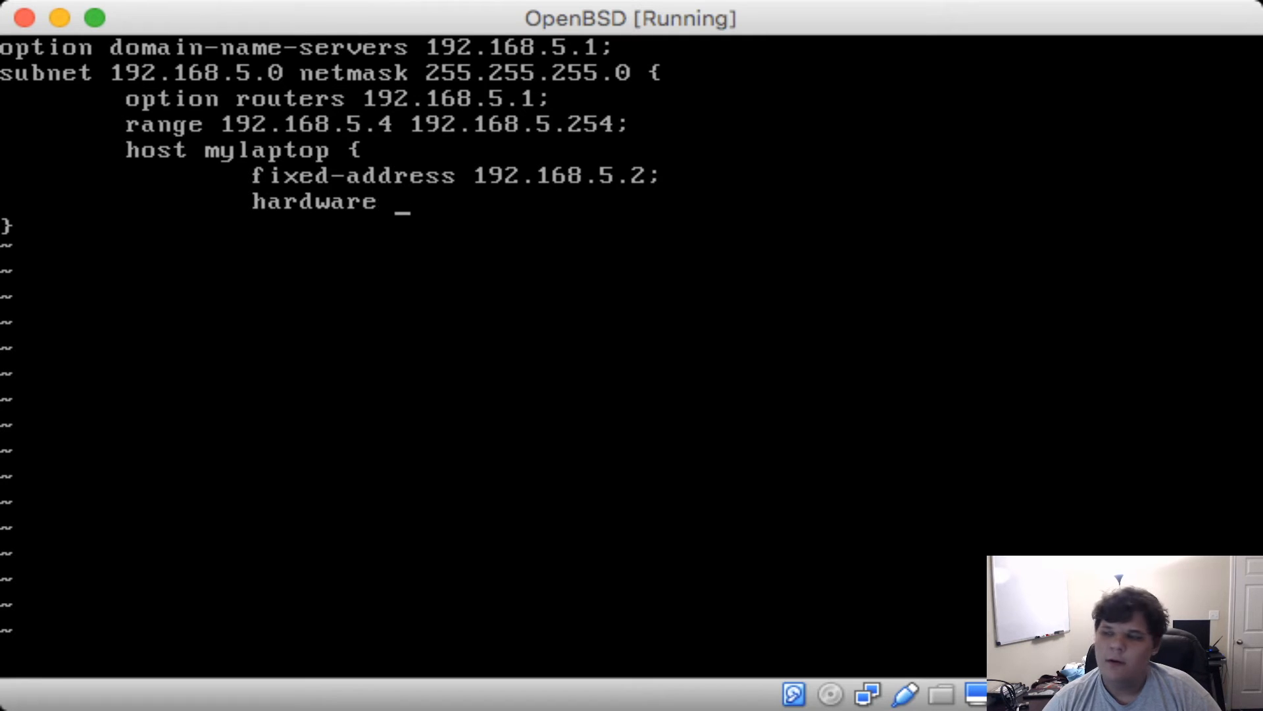
pyautogui.write('ethernet 00')
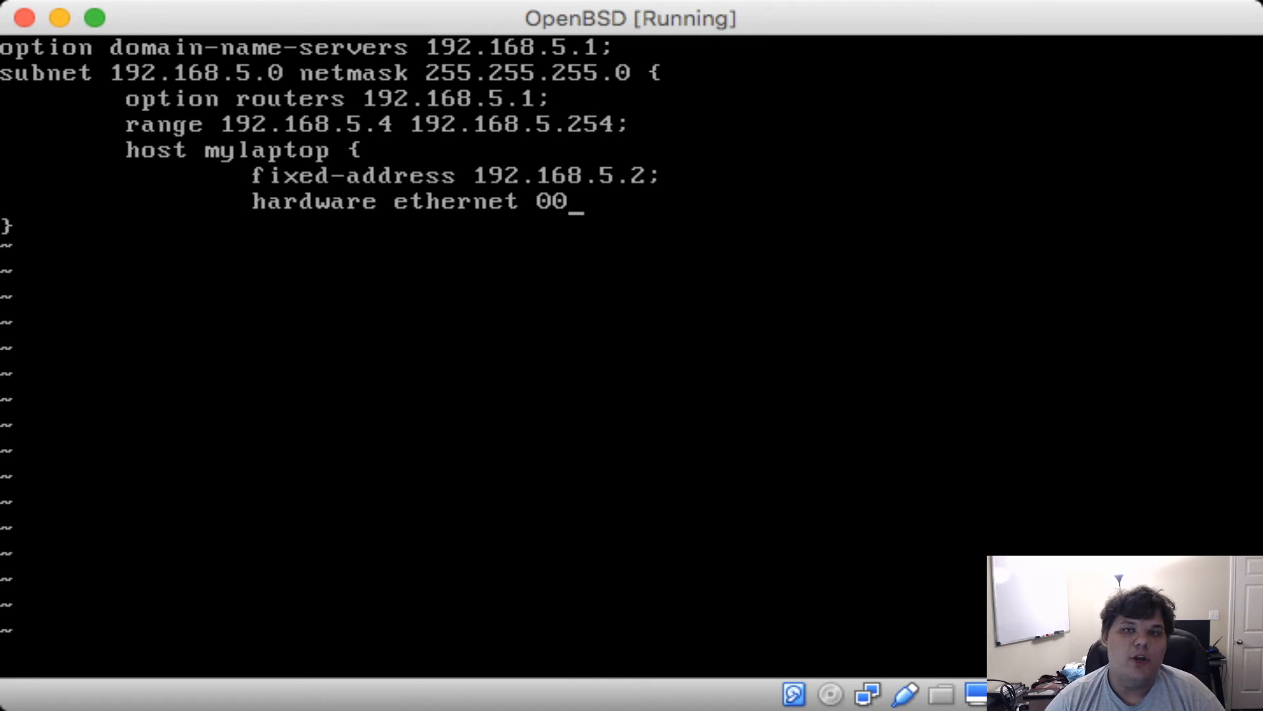
pyautogui.write(':00:00')
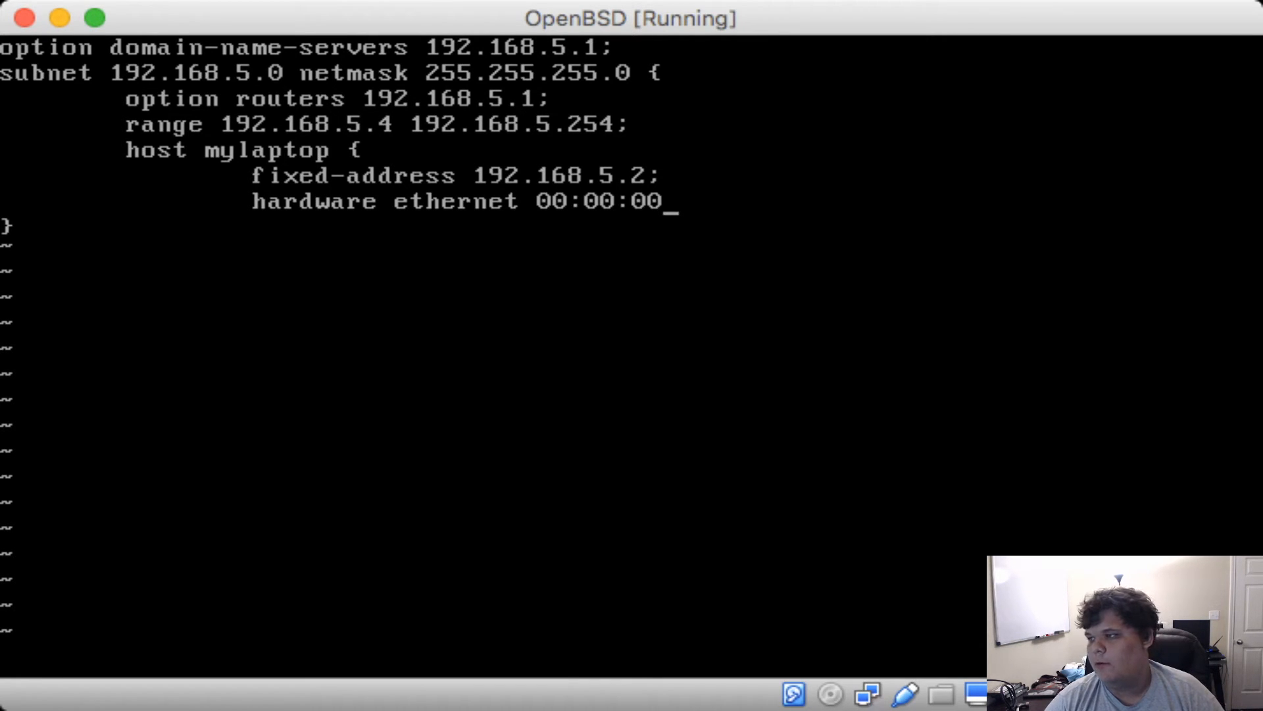
pyautogui.write(':00:00:')
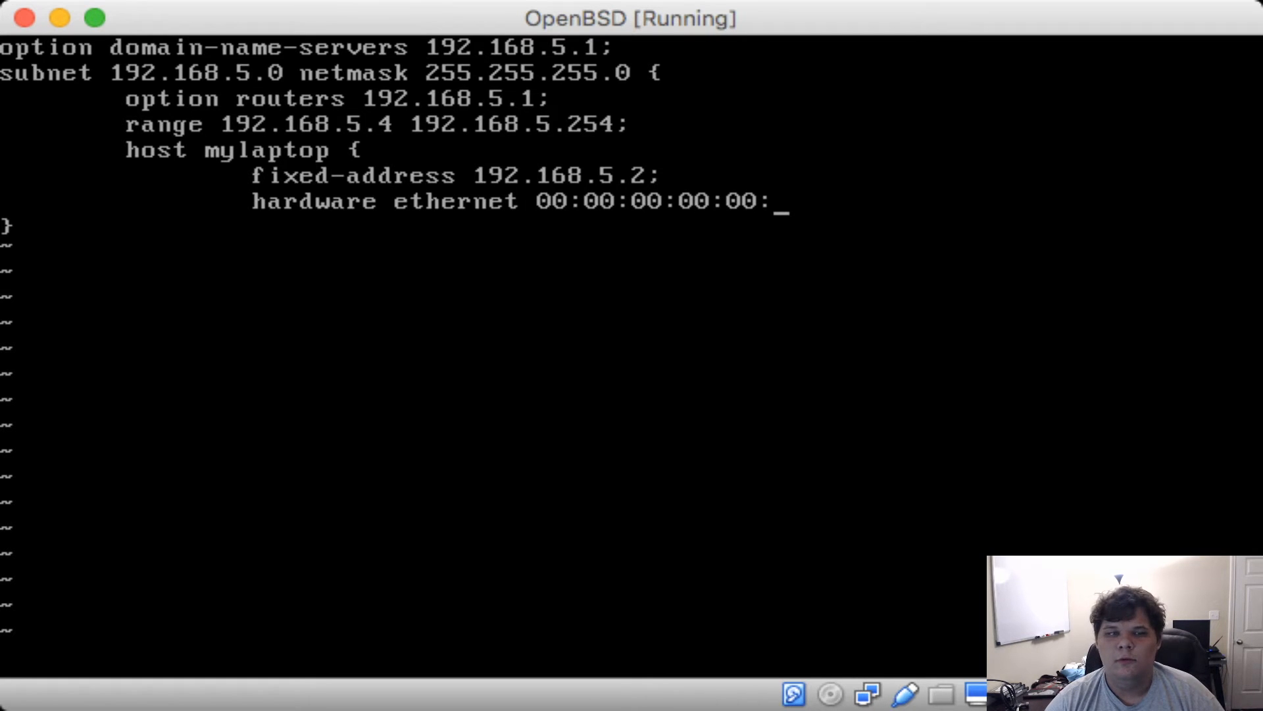
pyautogui.write('00;')
pyautogui.write('}}')
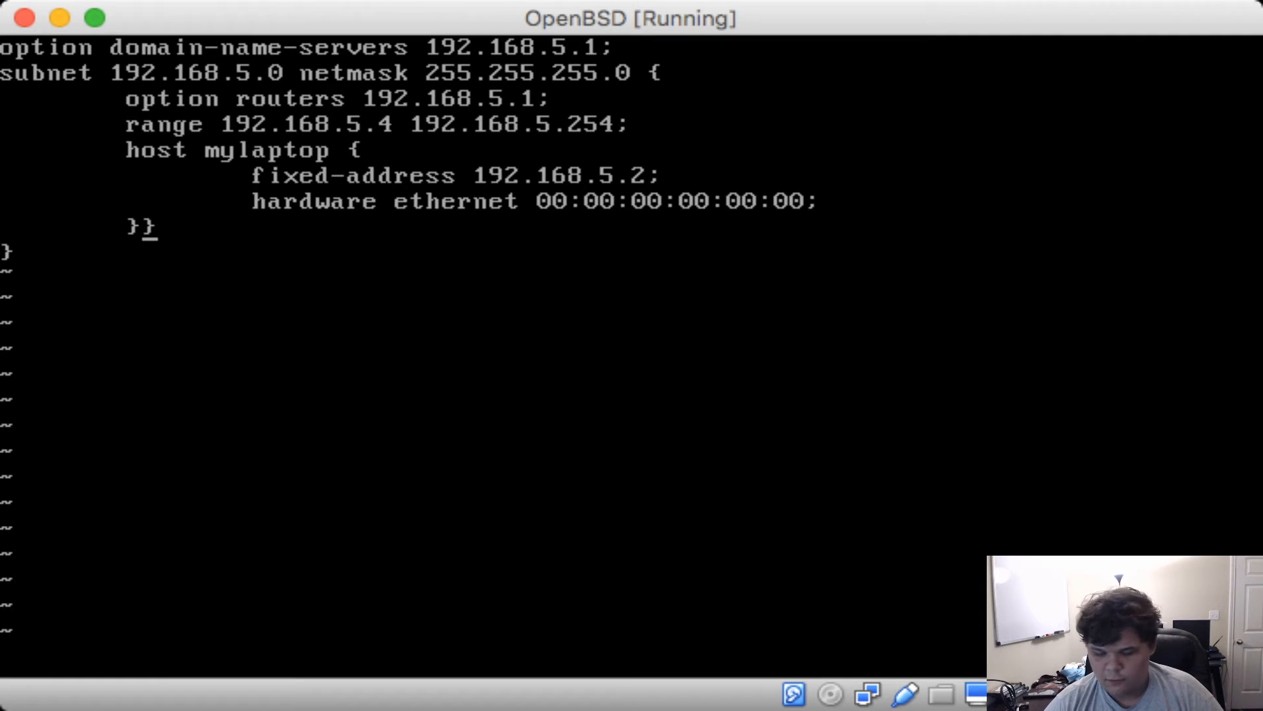
pyautogui.press('Backspace')
pyautogui.write('rcc')
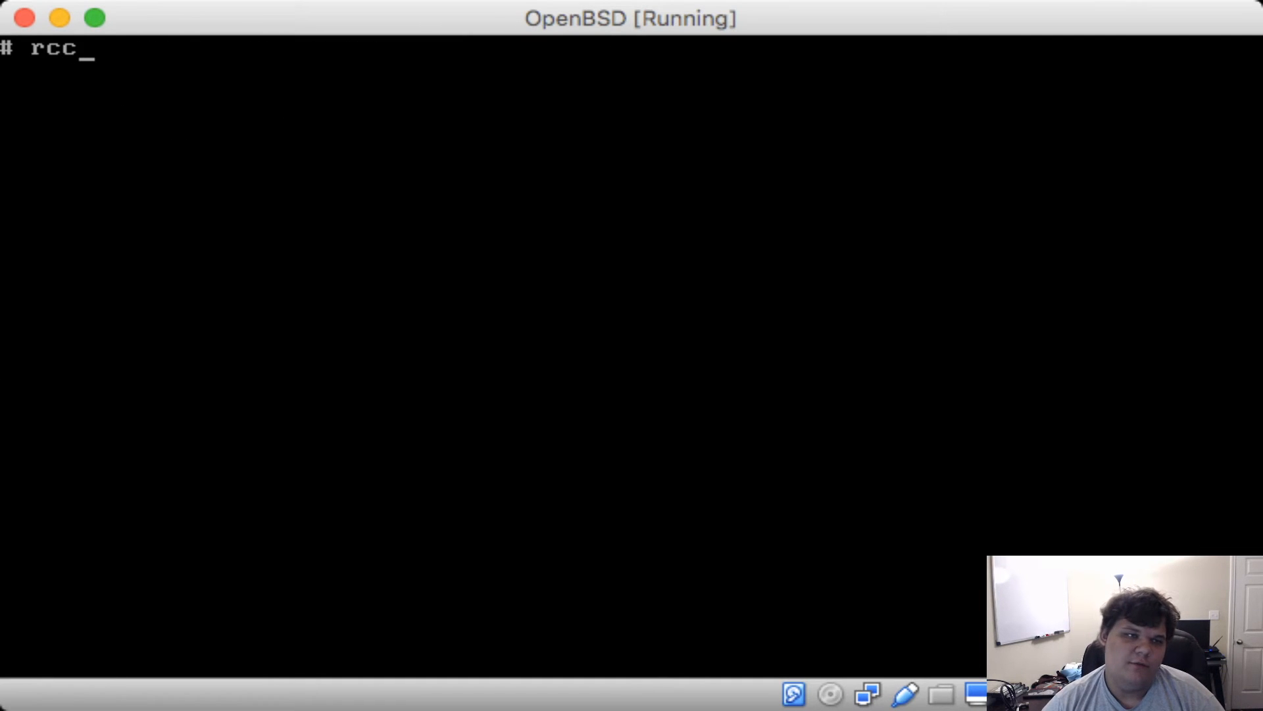
# Start dhcpd with rcctl start dhcpd and clear the console
pyautogui.write('tl start d')
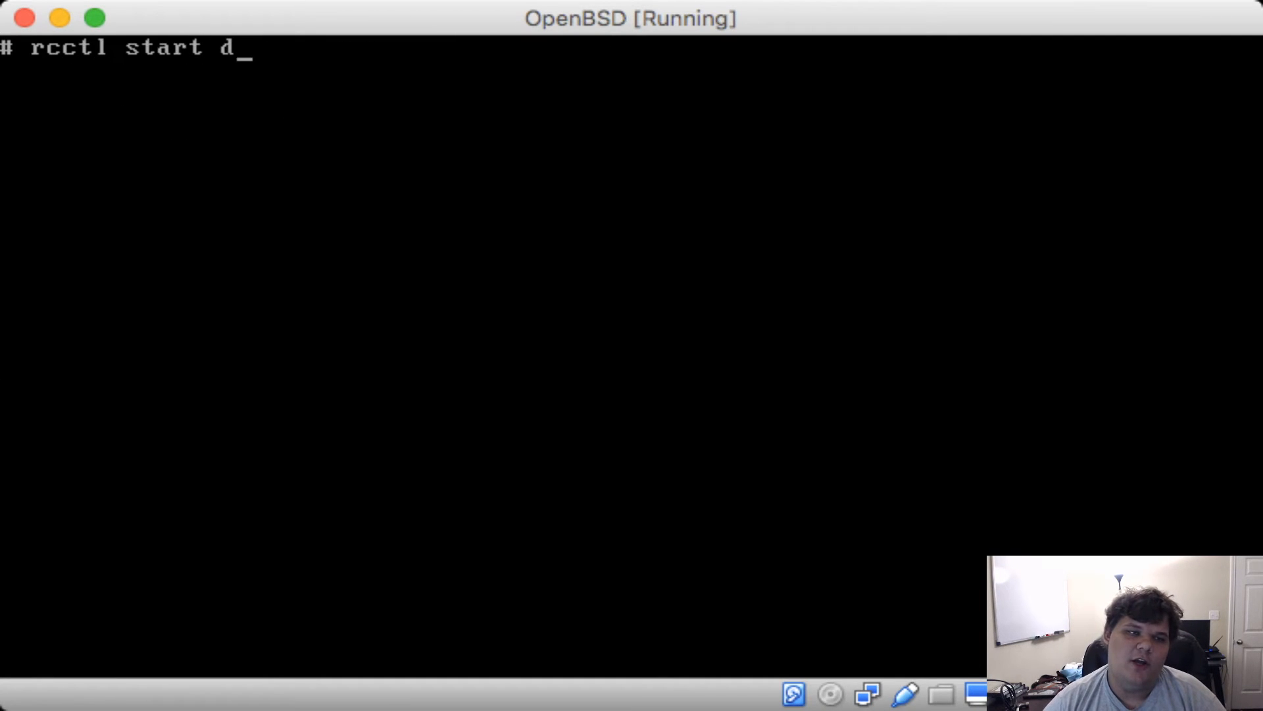
pyautogui.press('Return')
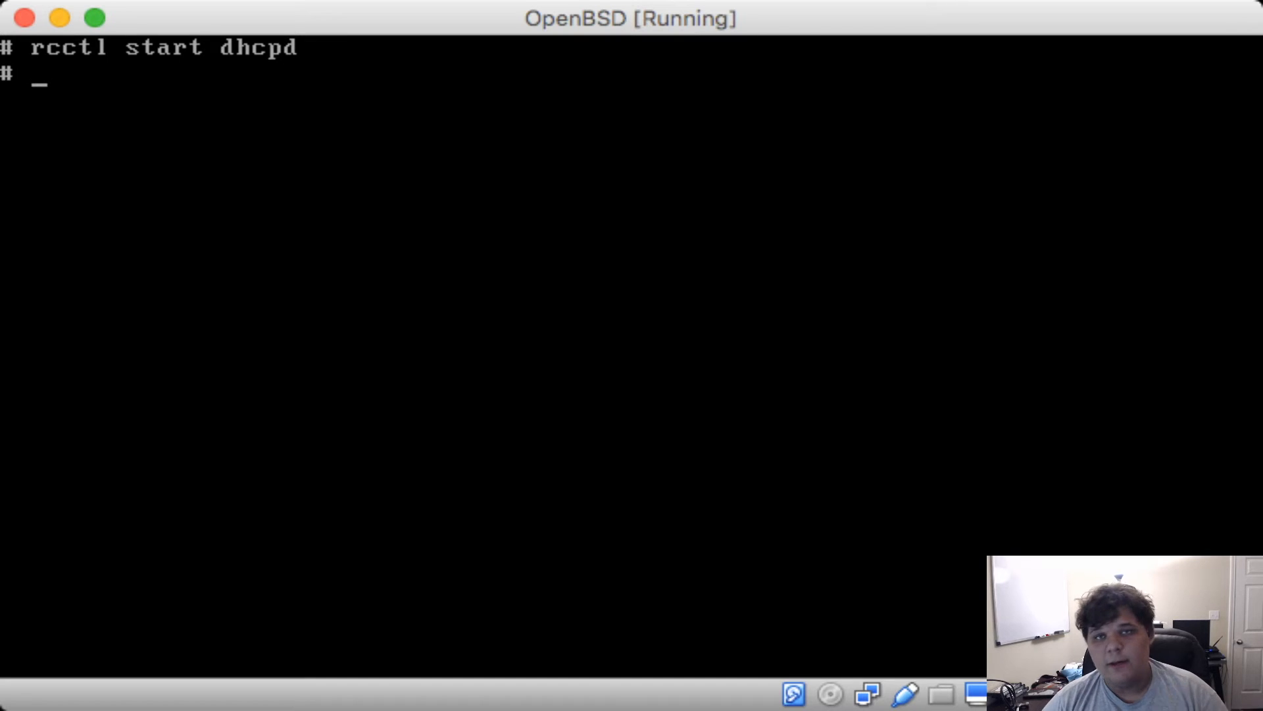
pyautogui.write('cle')
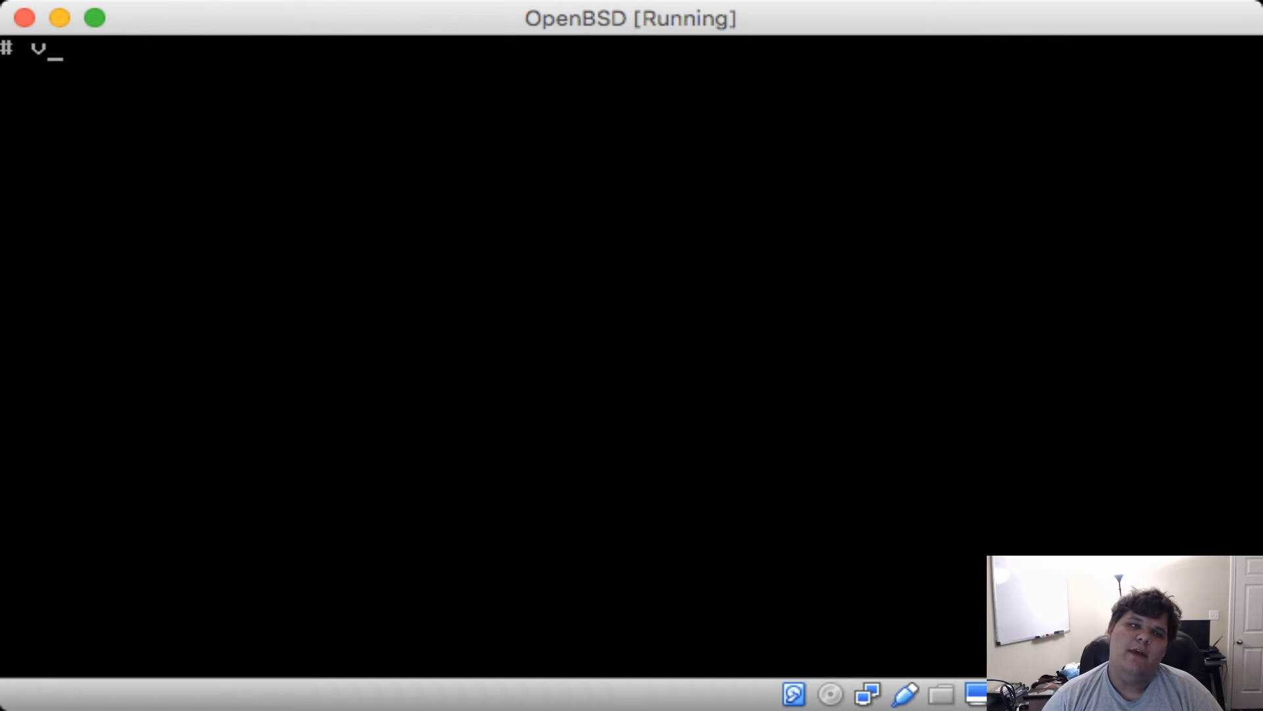
# Open /etc/pf.conf in vi to view the firewall rules
pyautogui.write('vi /etc/pf.')
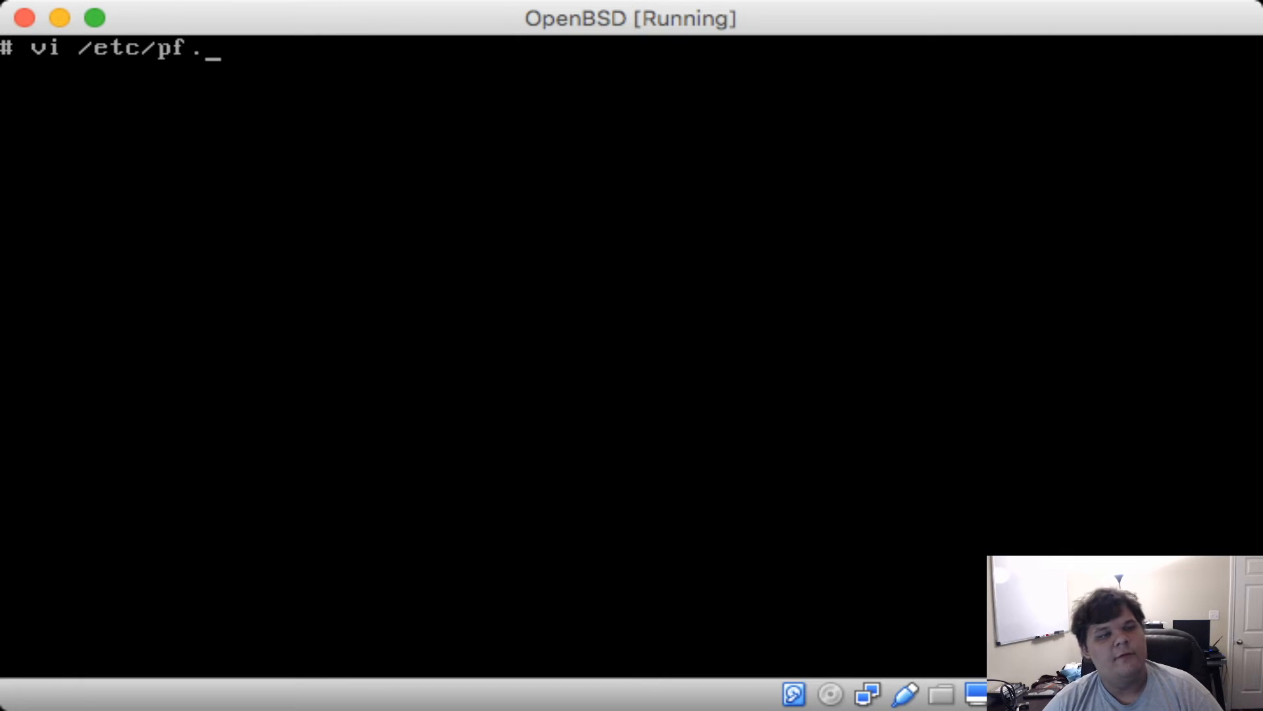
pyautogui.press('Return')
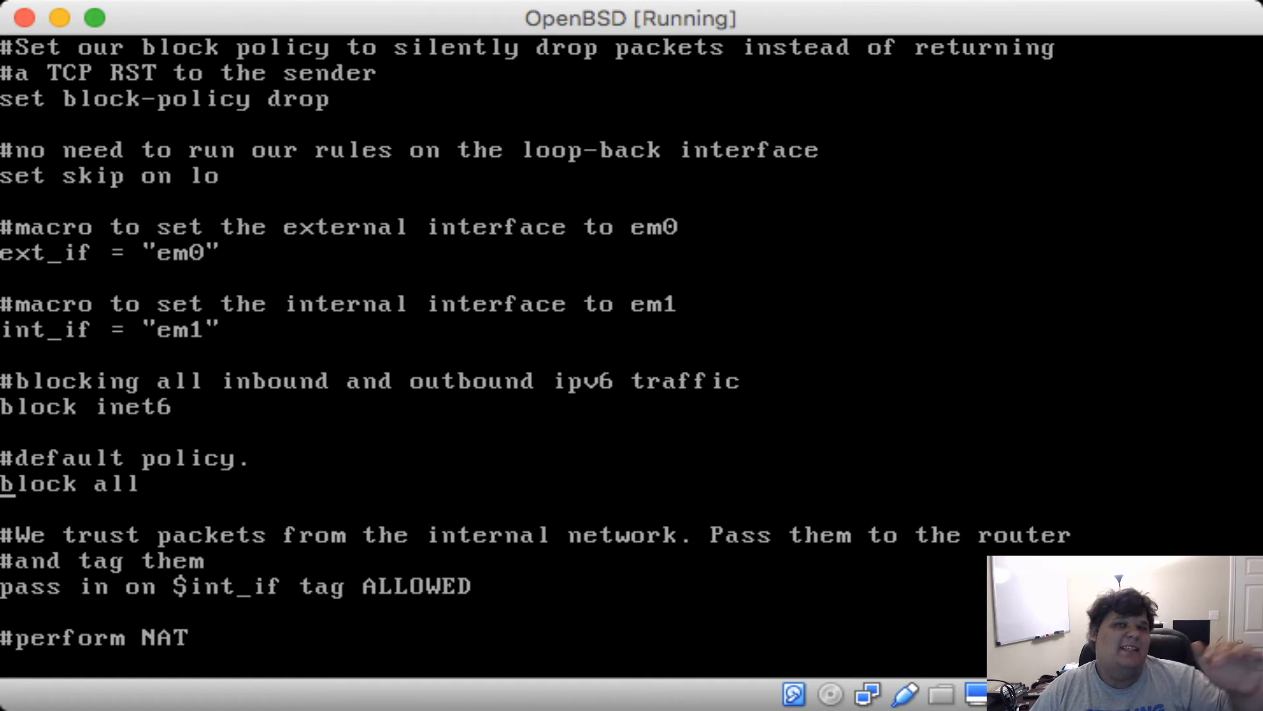
pyautogui.scroll(-3)
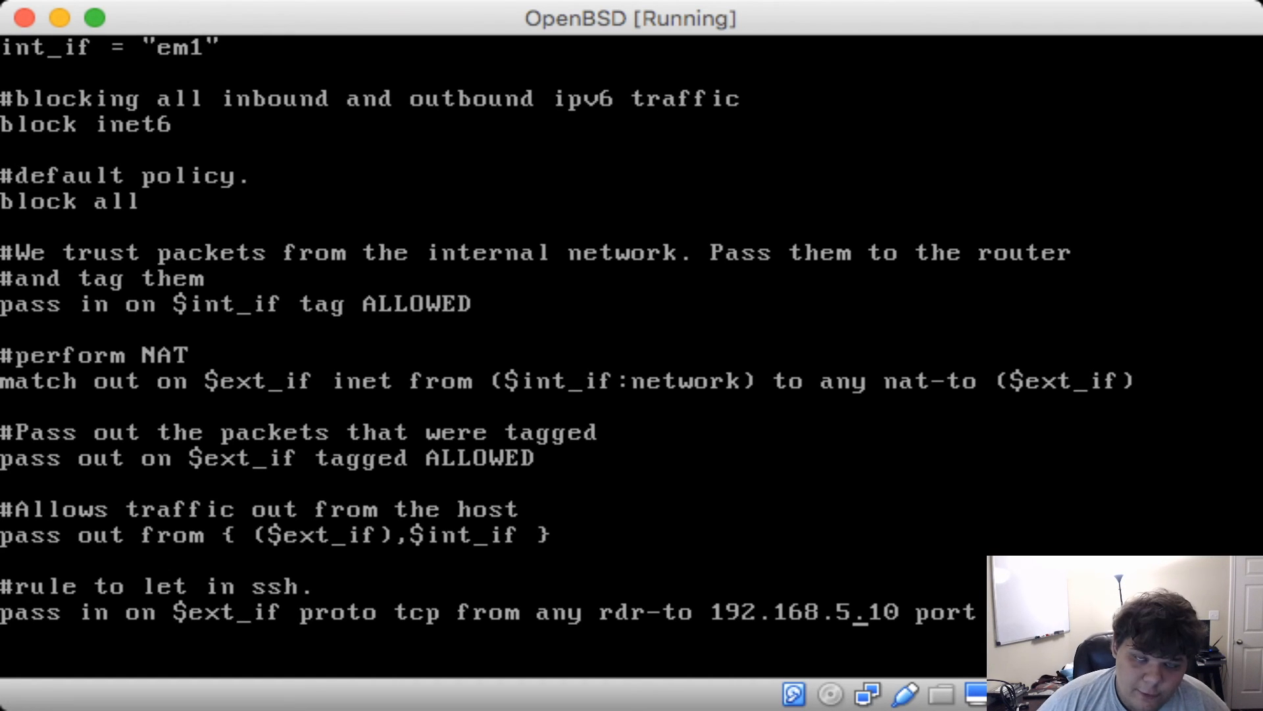
# Quit vi with :q, leaving pf.conf unchanged
pyautogui.press('Return')
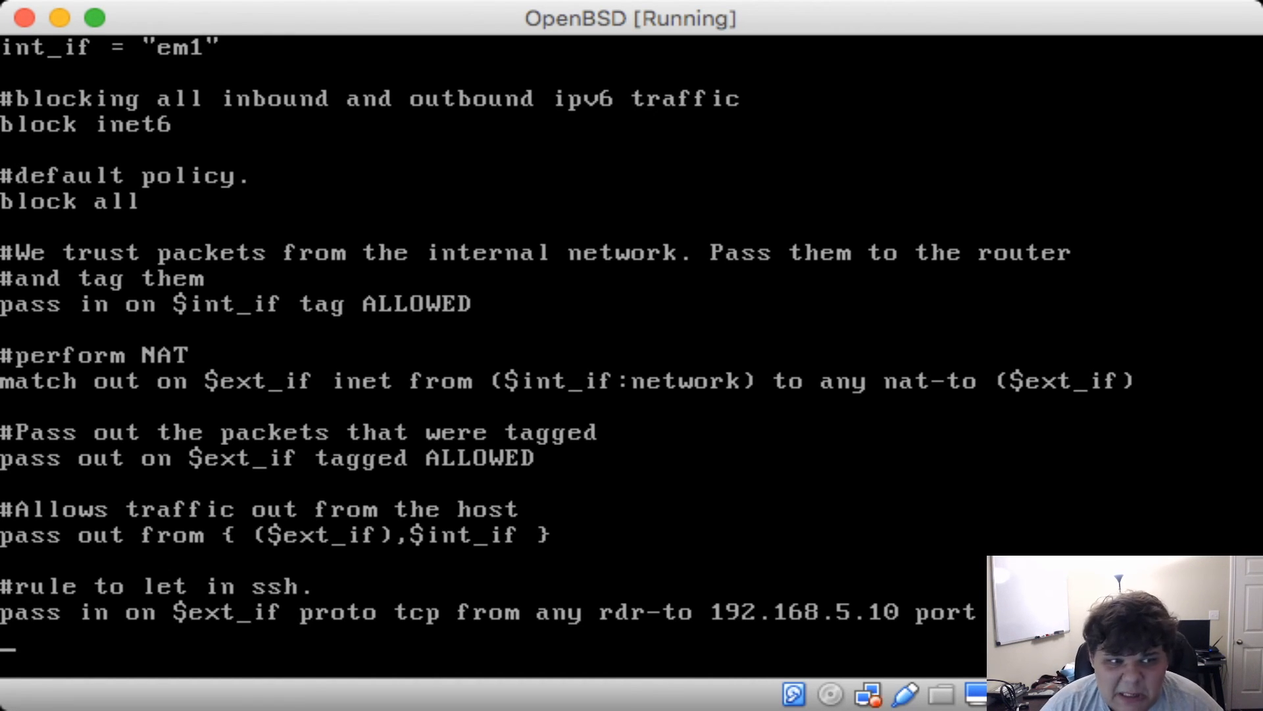
pyautogui.write(':q')
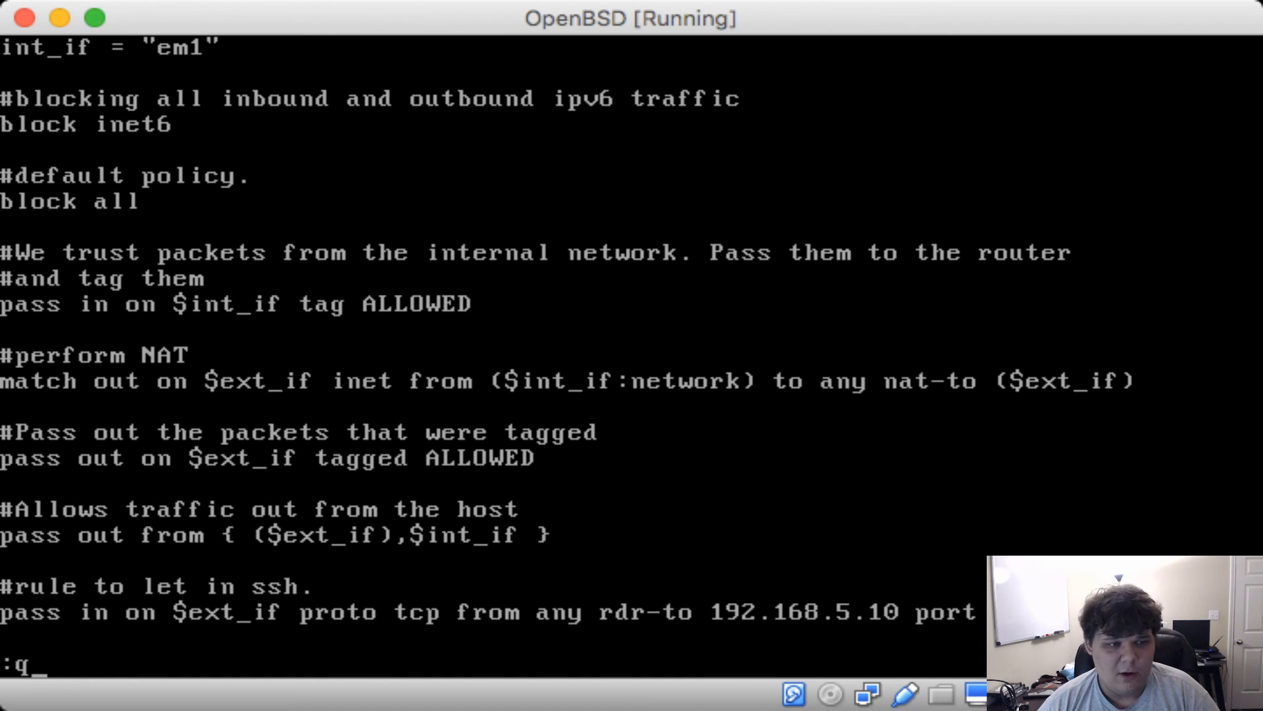
pyautogui.press('Return')
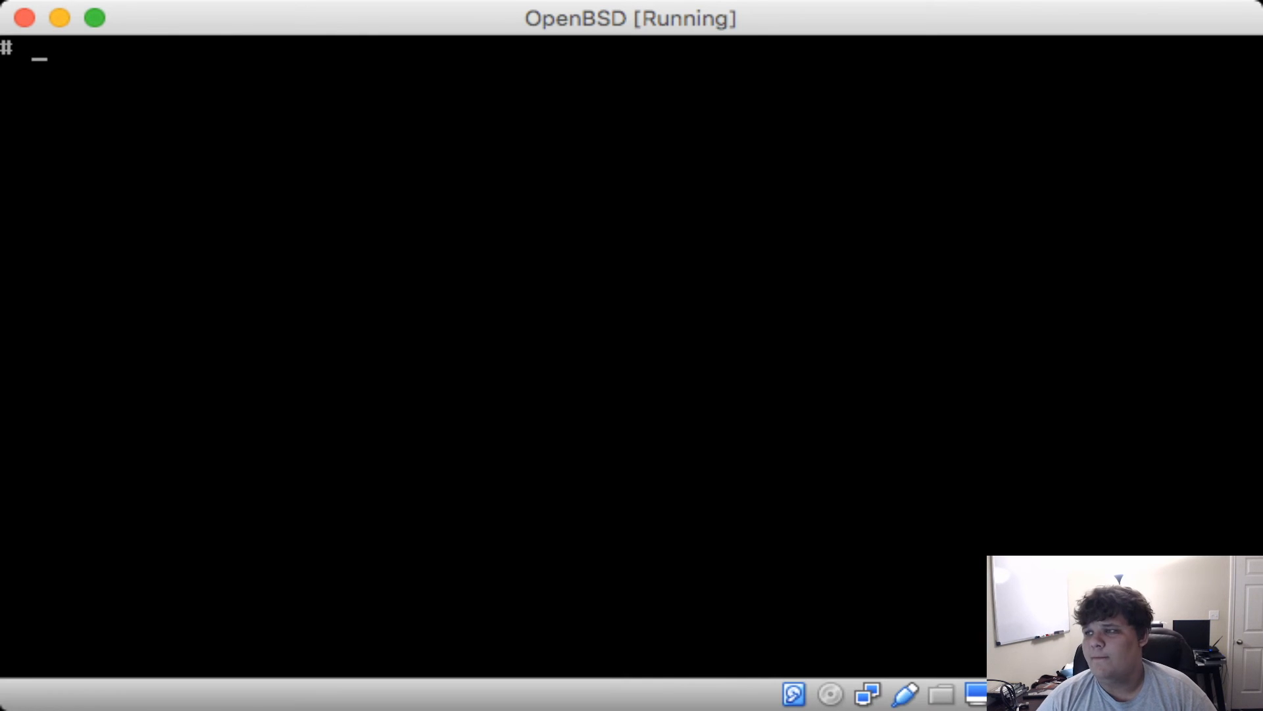
# Load the ruleset into the firewall with pfctl -f /etc/pf.conf
pyautogui.write('pfctl -f /etc/')
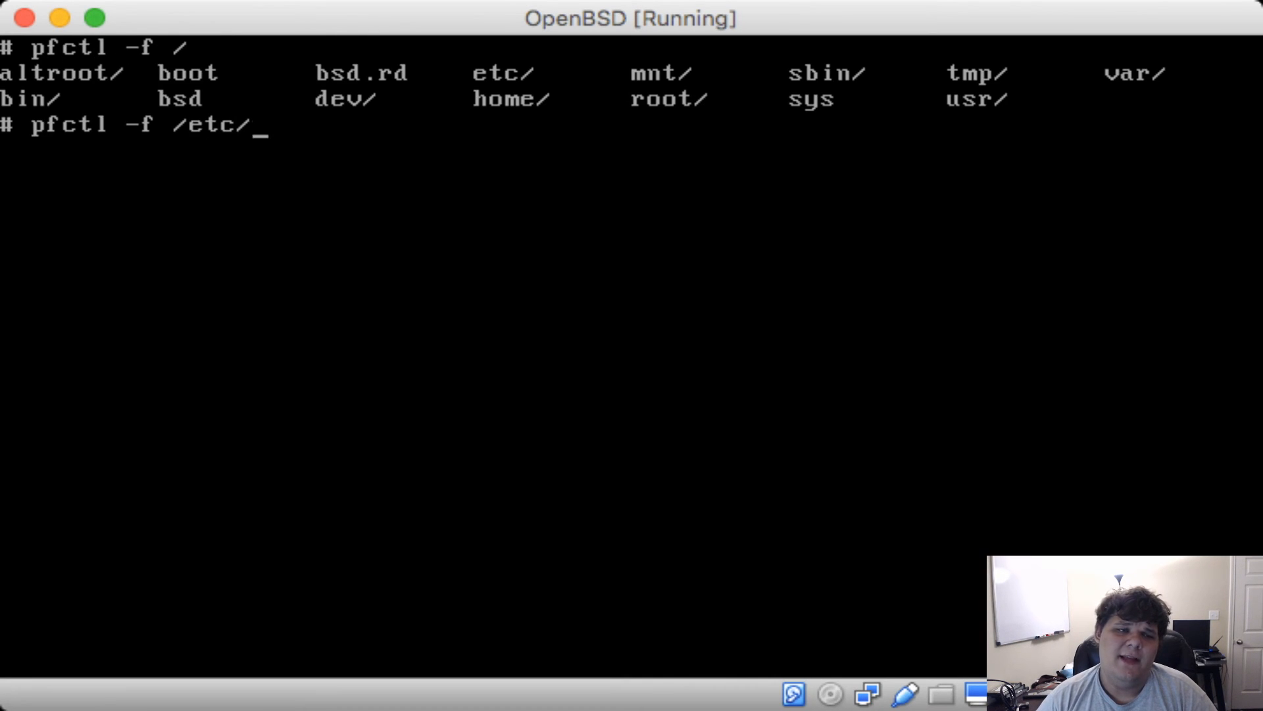
pyautogui.press('Return')
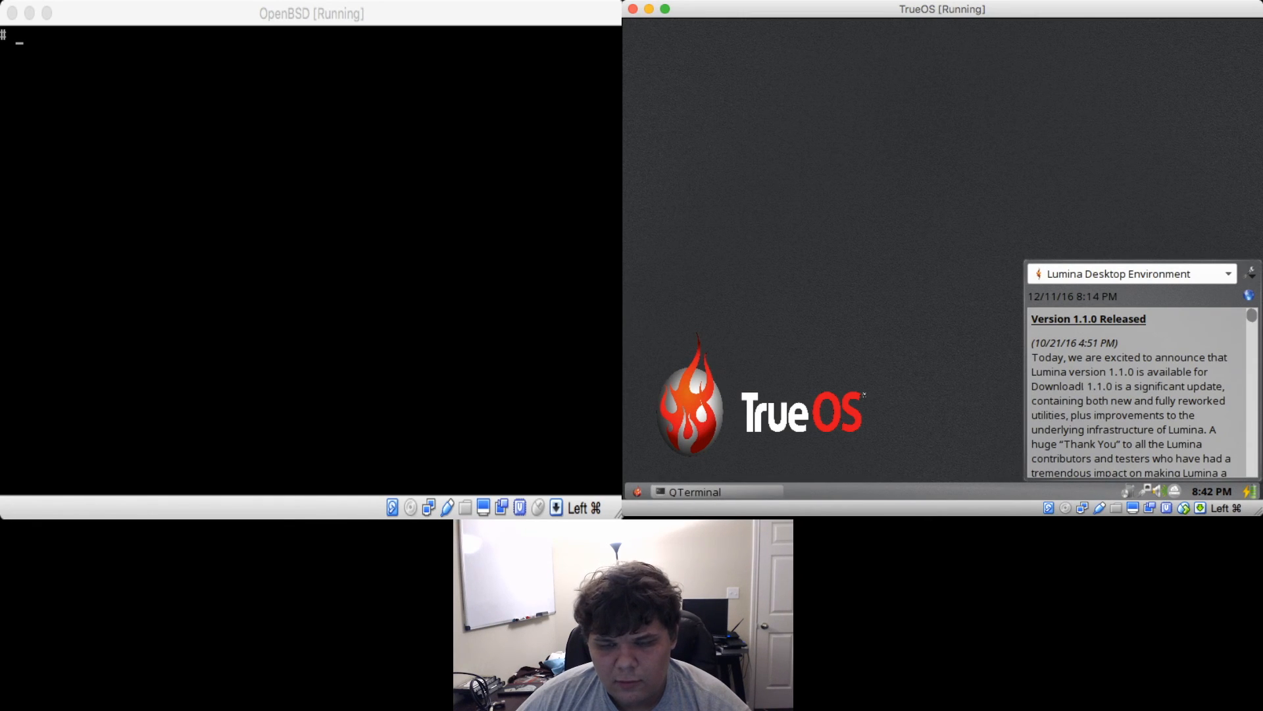
# Run ifconfig in a TrueOS terminal and confirm em0 has inet 192.168.5.4
pyautogui.rightClick(691, 491)
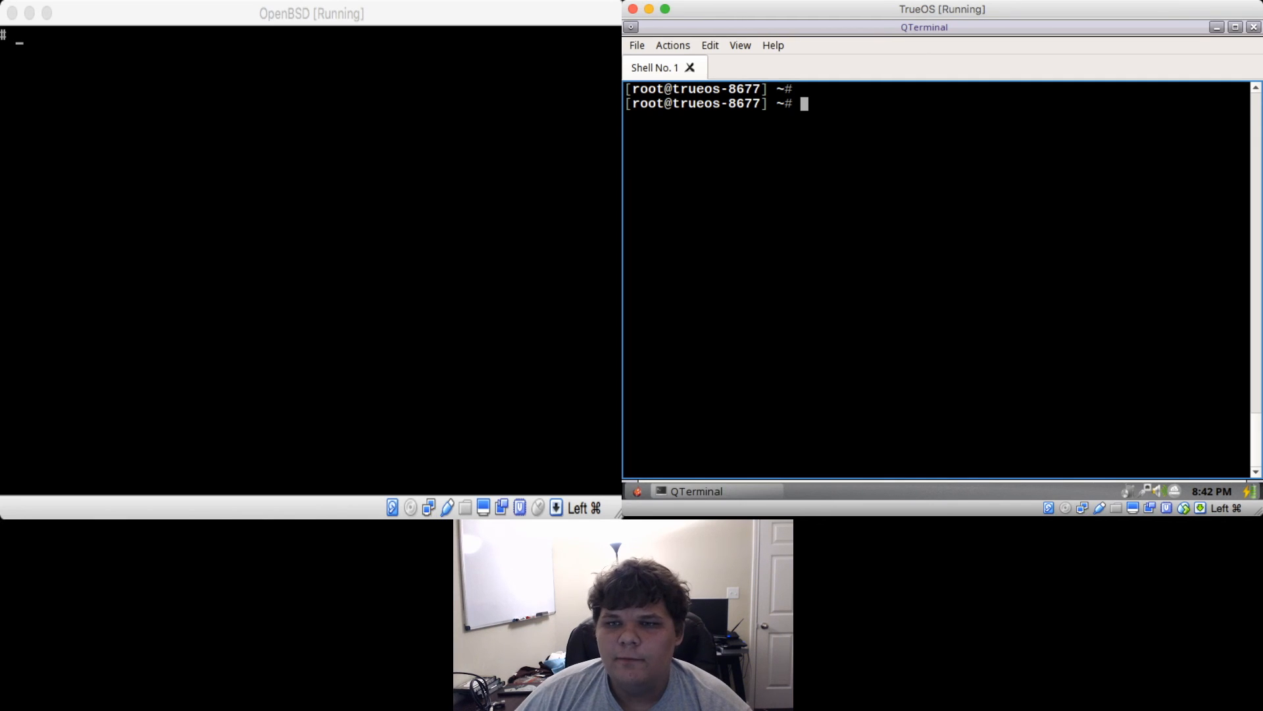
pyautogui.write('i')
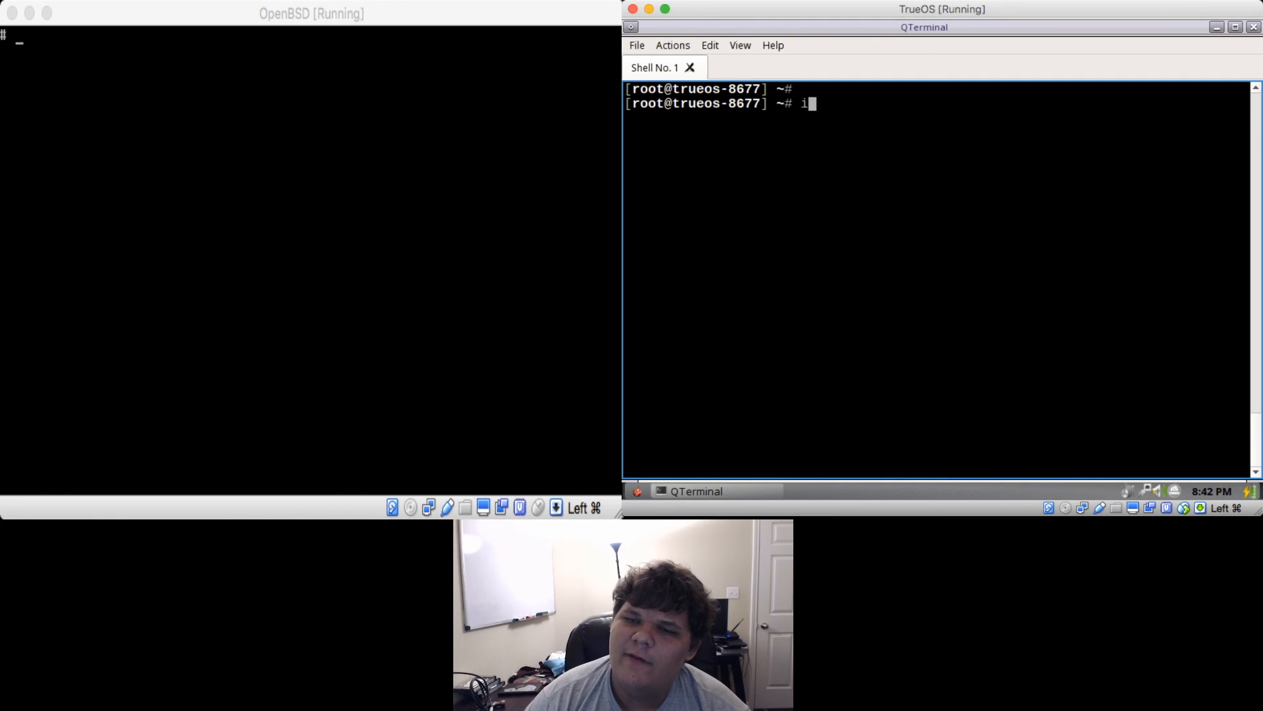
pyautogui.write('conf')
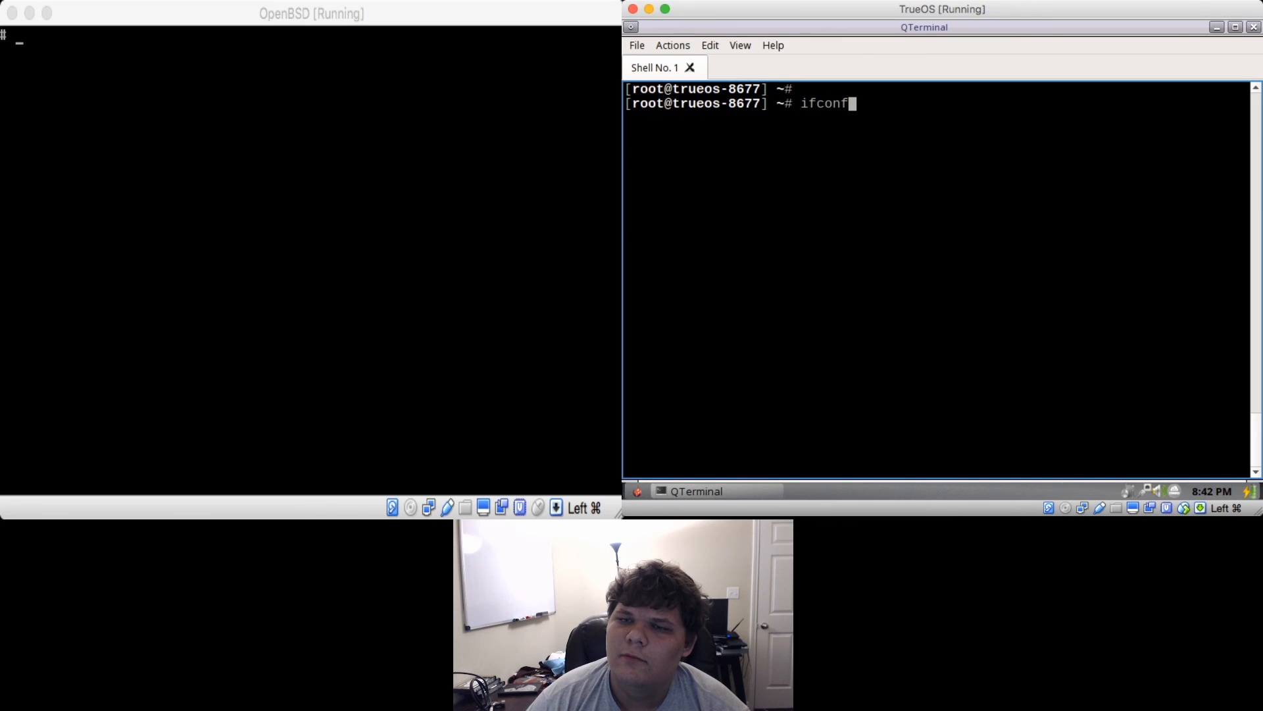
pyautogui.write('ig')
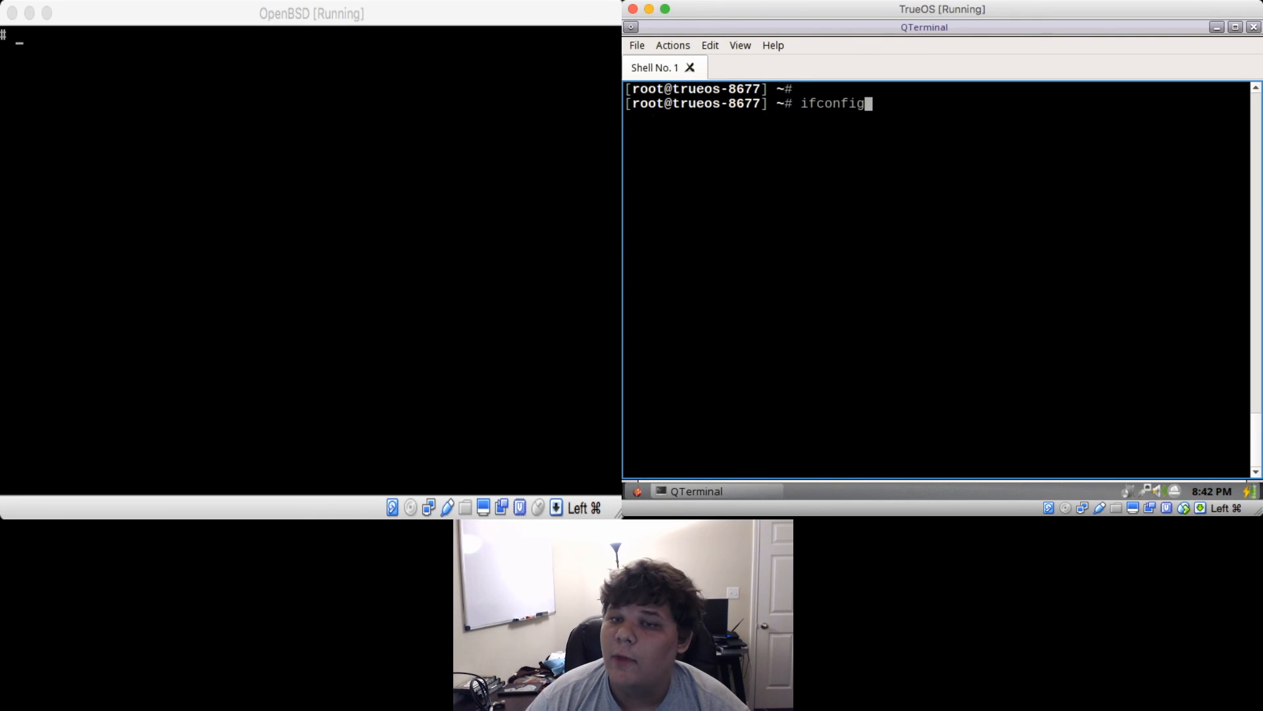
pyautogui.press('Return')
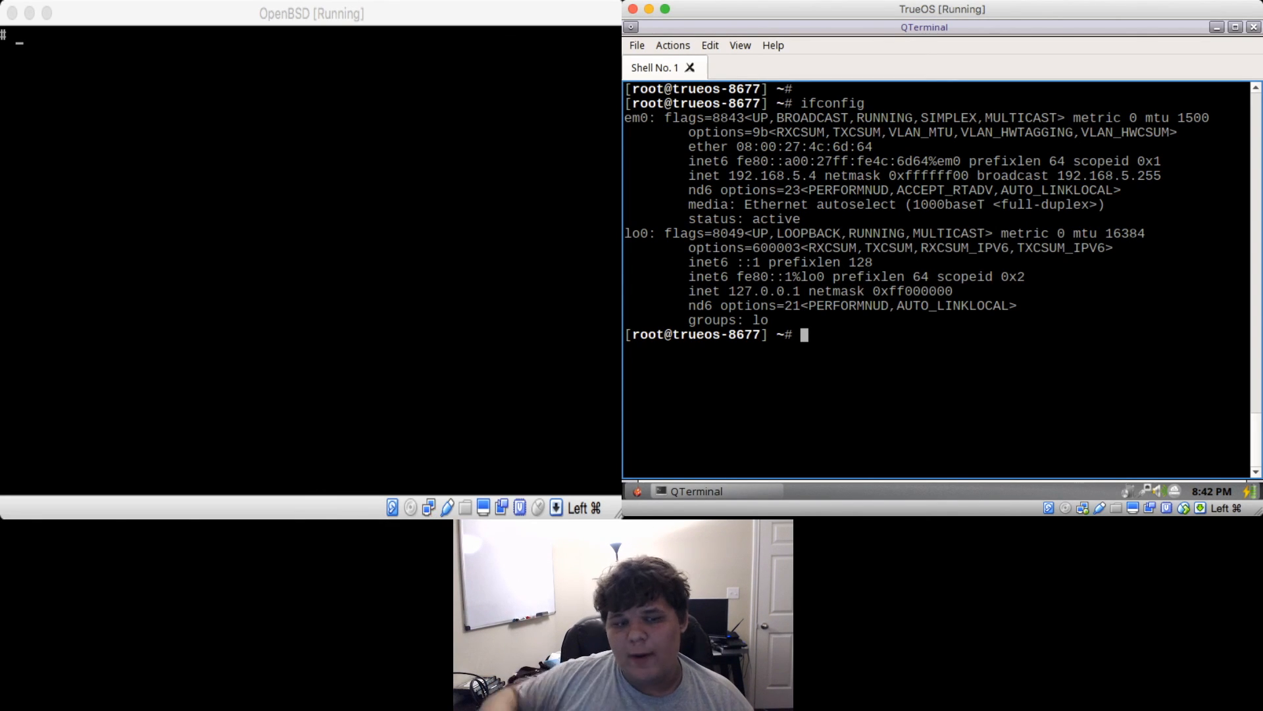
pyautogui.press('Return')
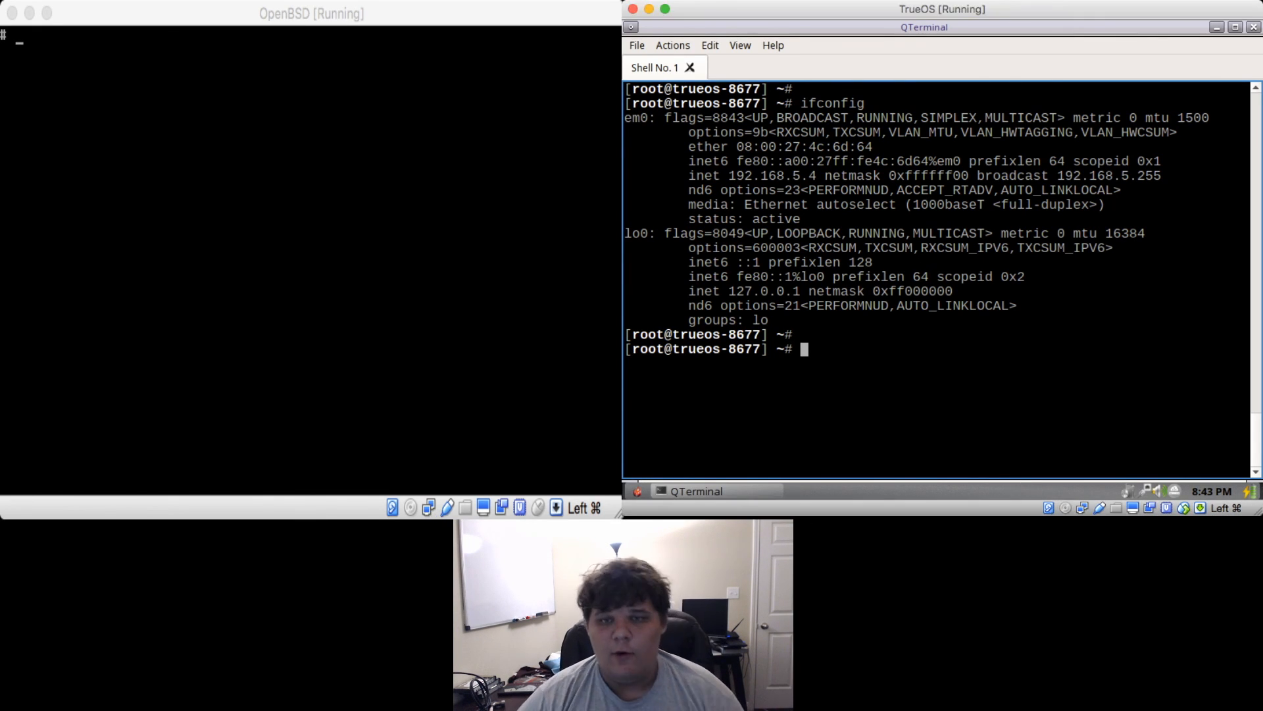
pyautogui.write('p')
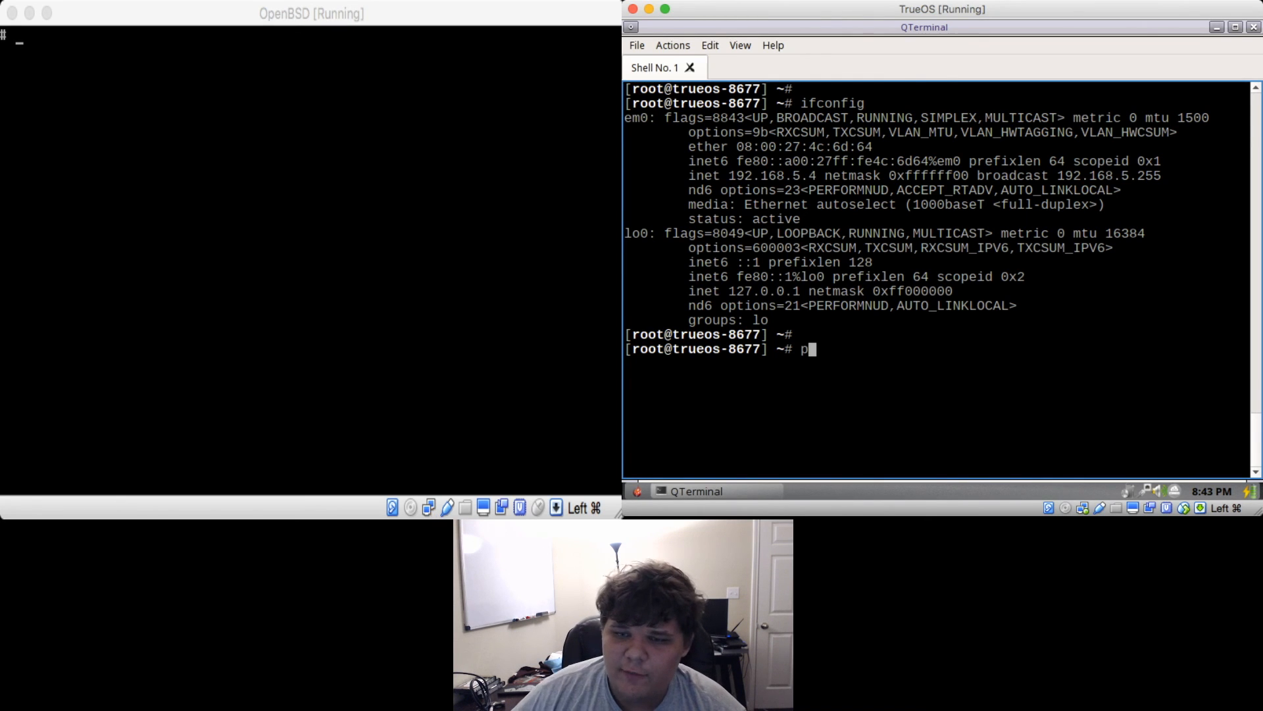
# Ping 8.8.8.8 from the client, see replies, then clear the terminal
pyautogui.write('ing 8.8.8.8')
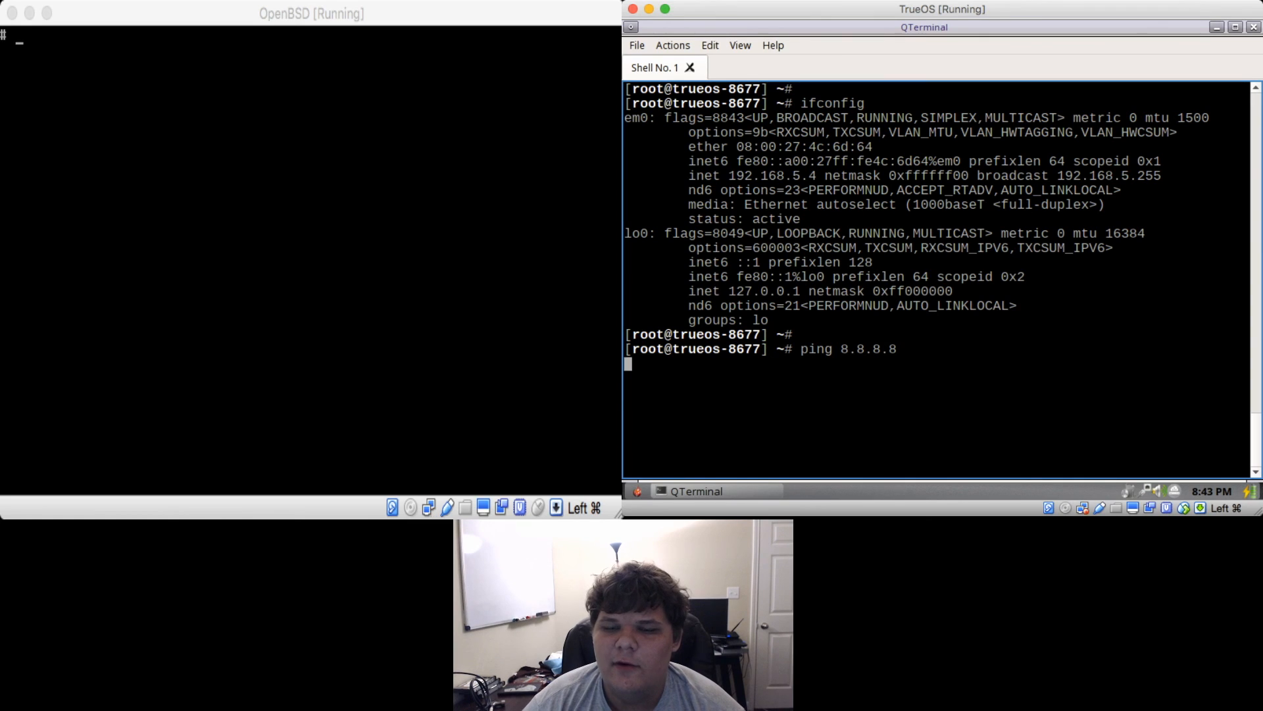
pyautogui.press('Return')
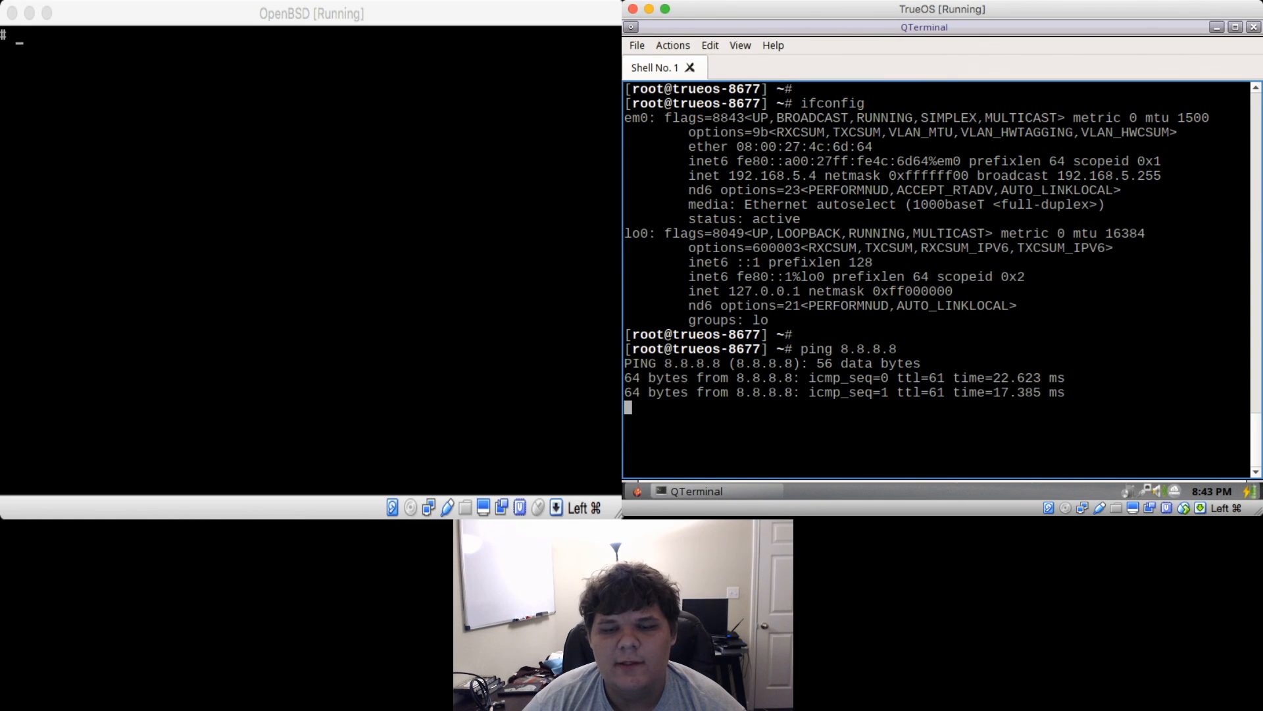
pyautogui.write('clear')
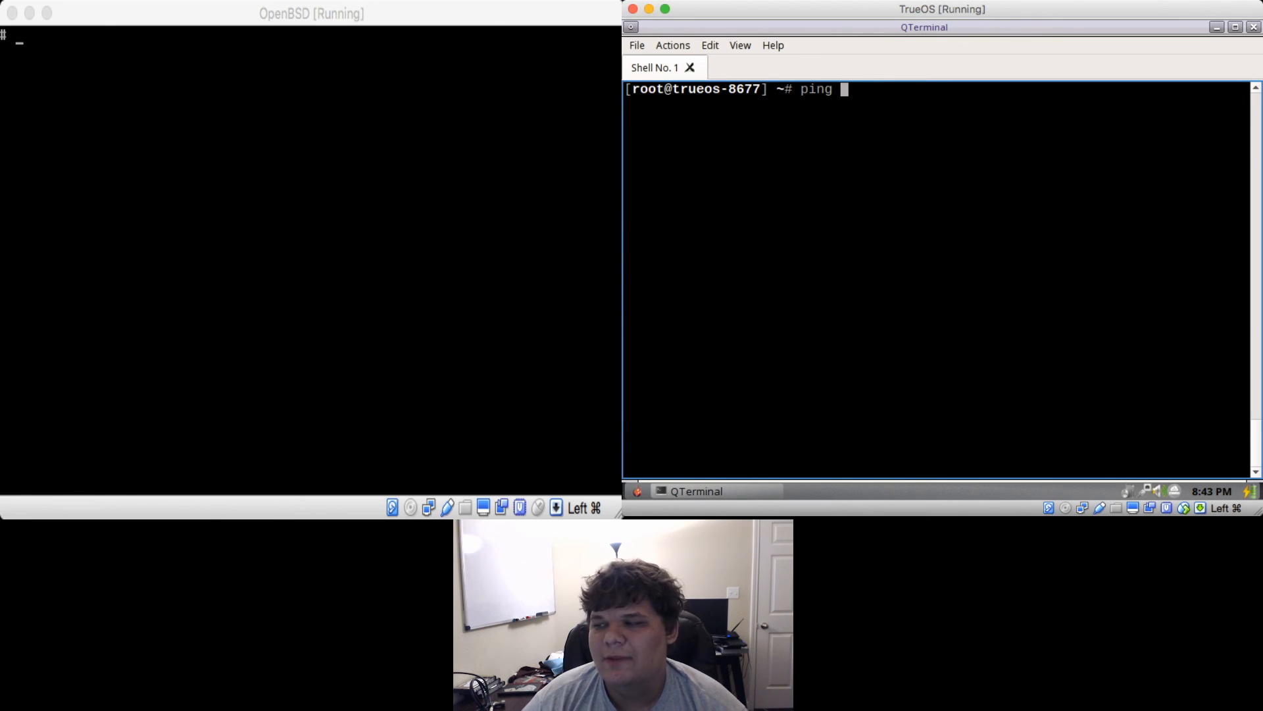
pyautogui.write('www.google.com')
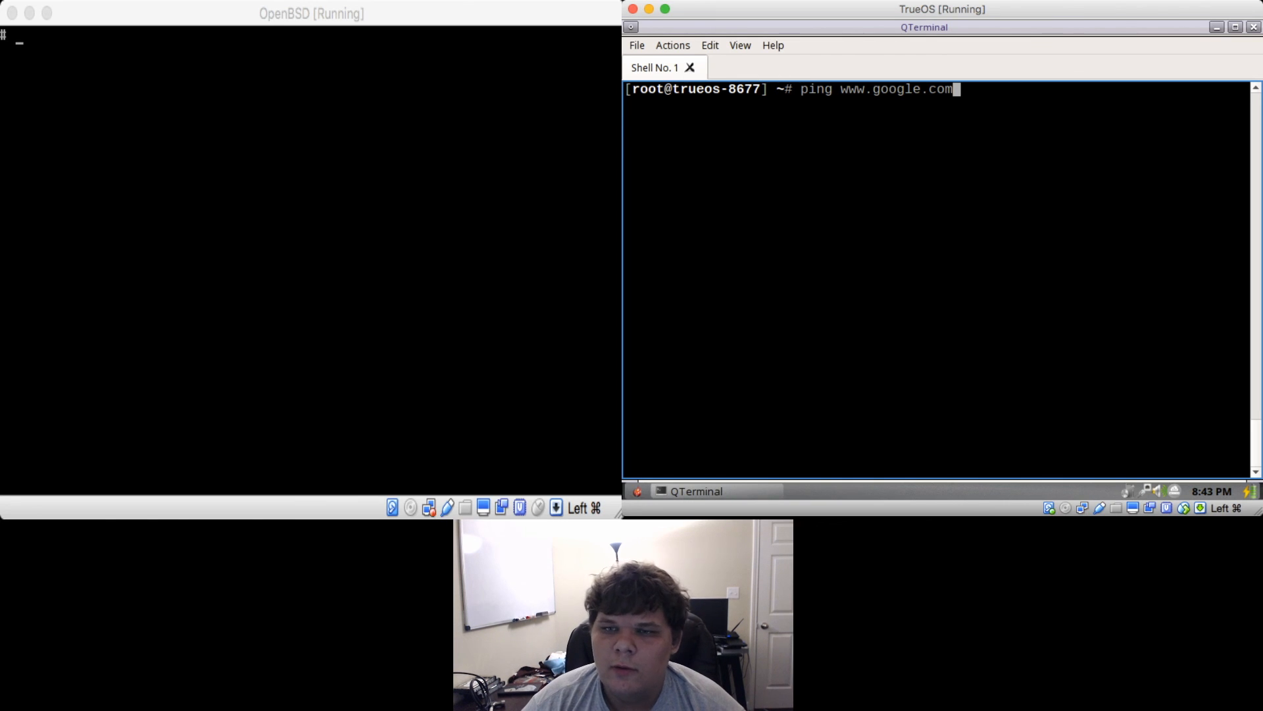
pyautogui.press('Return')
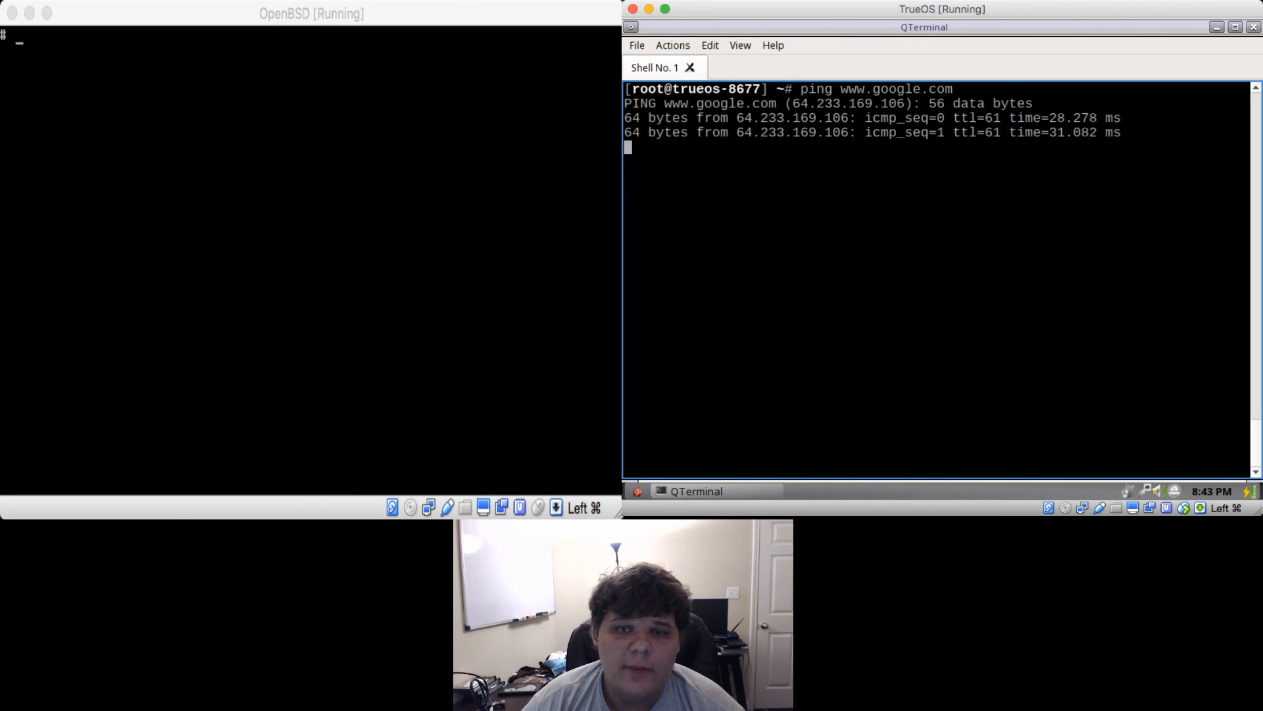
pyautogui.press('ctrl+c')
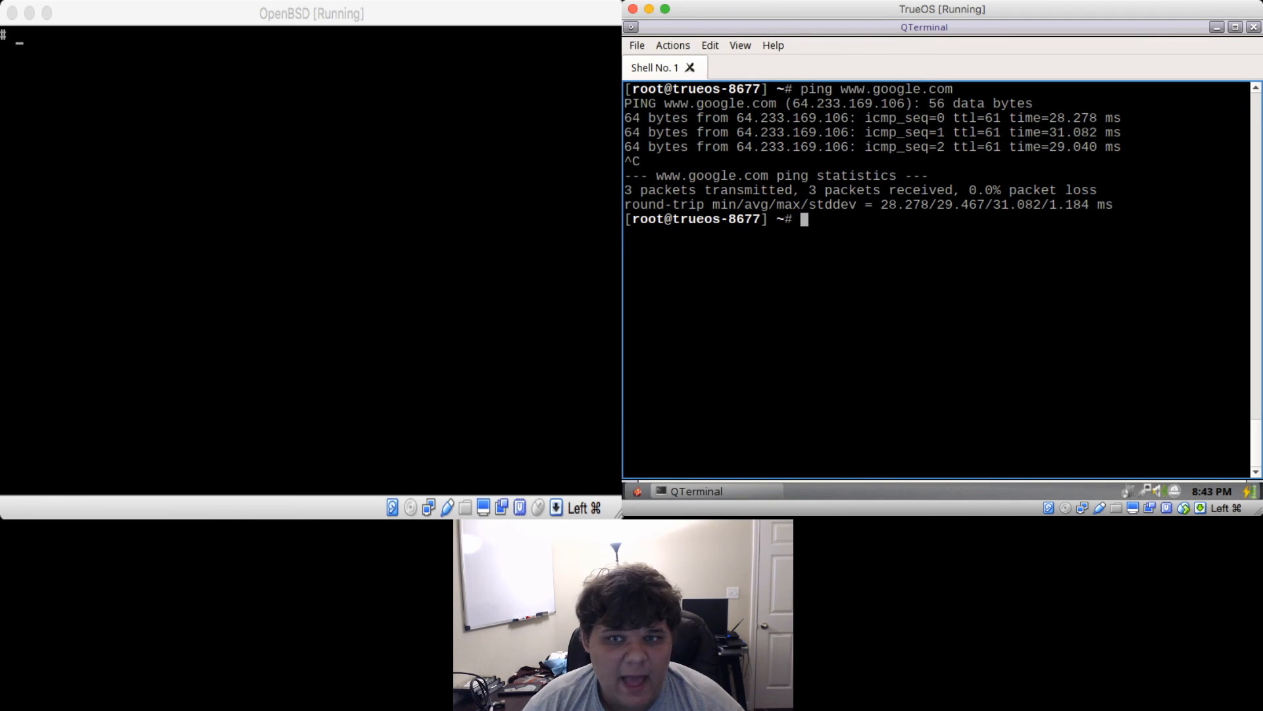